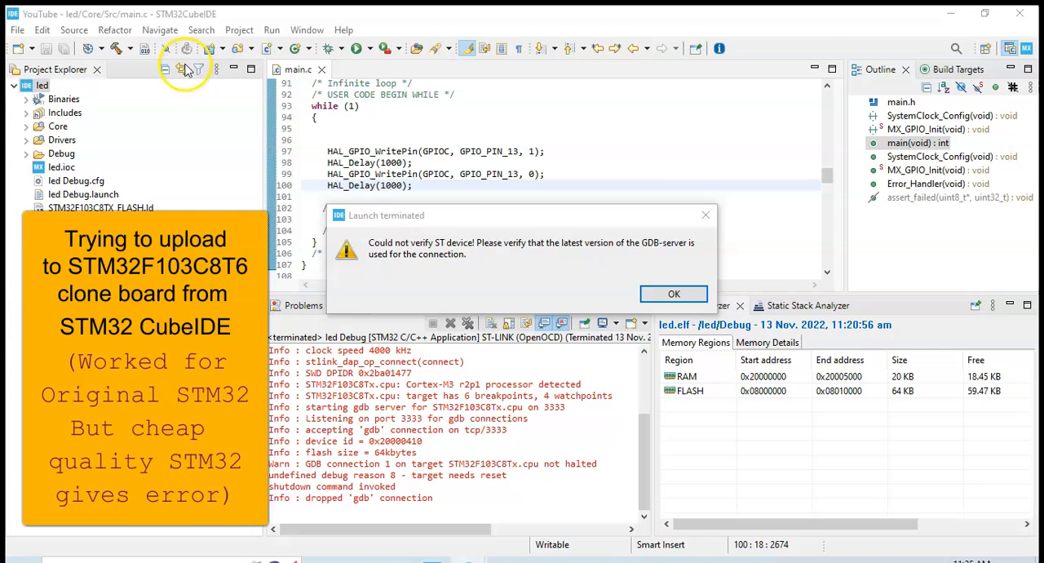
mouse_move(571, 229)
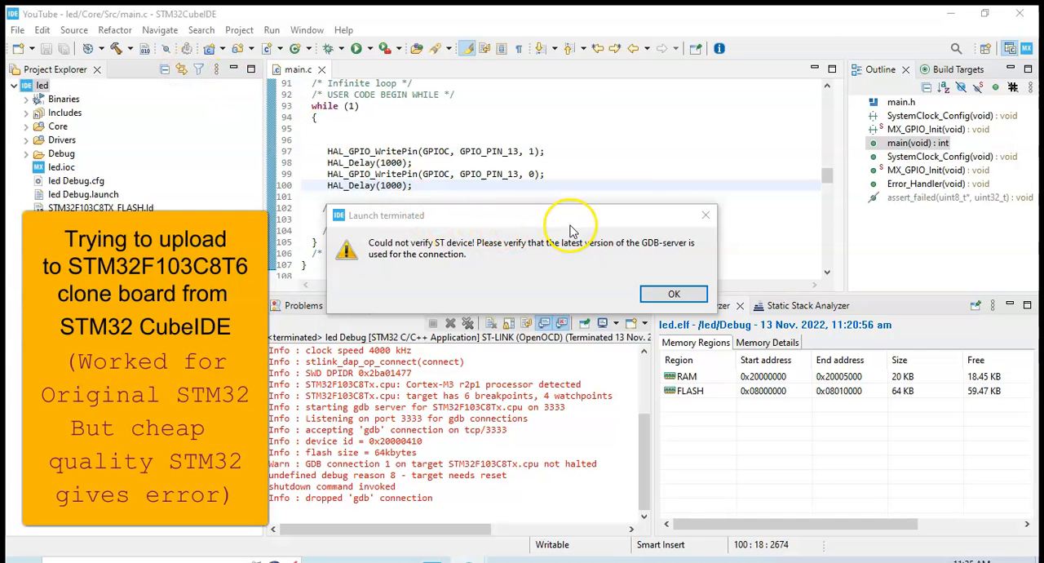
mouse_move(563, 252)
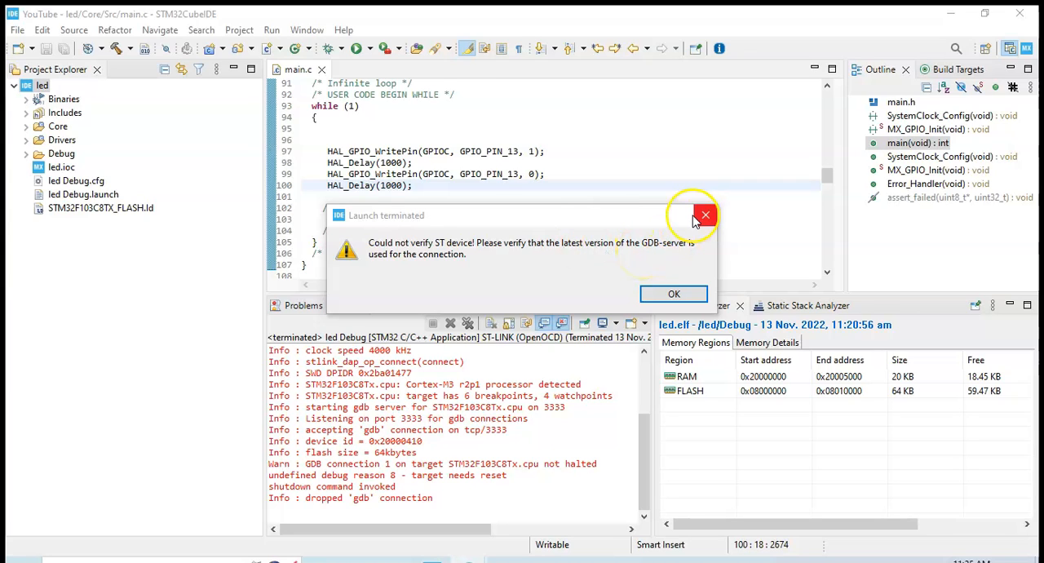
mouse_move(640, 139)
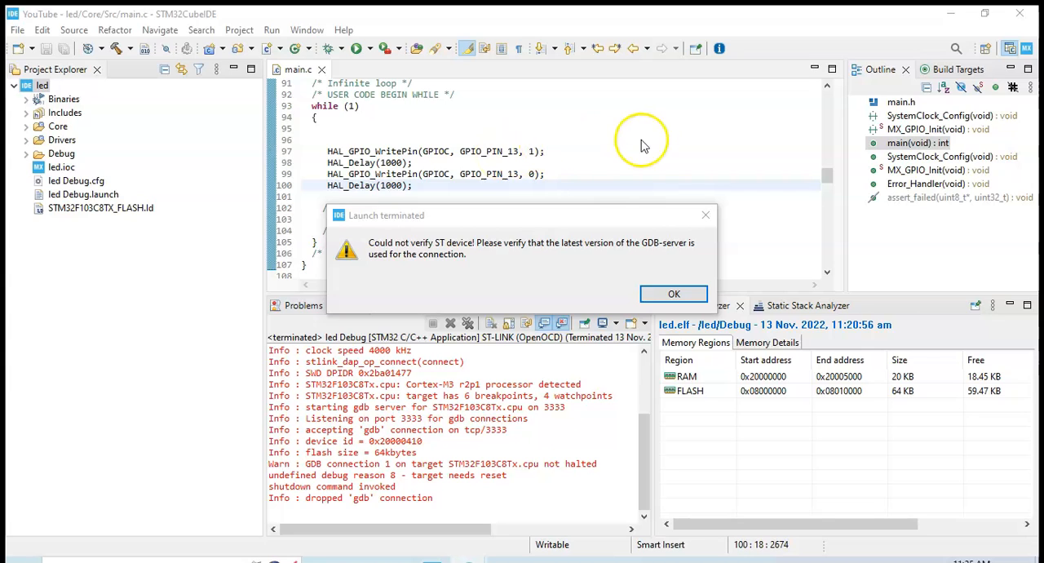
mouse_move(897, 53)
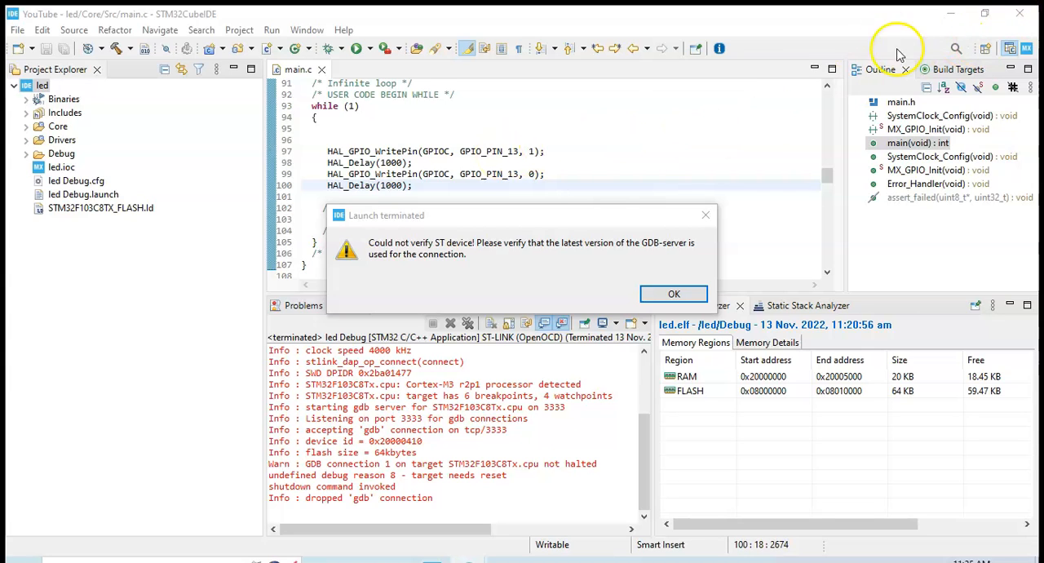
mouse_move(936, 25)
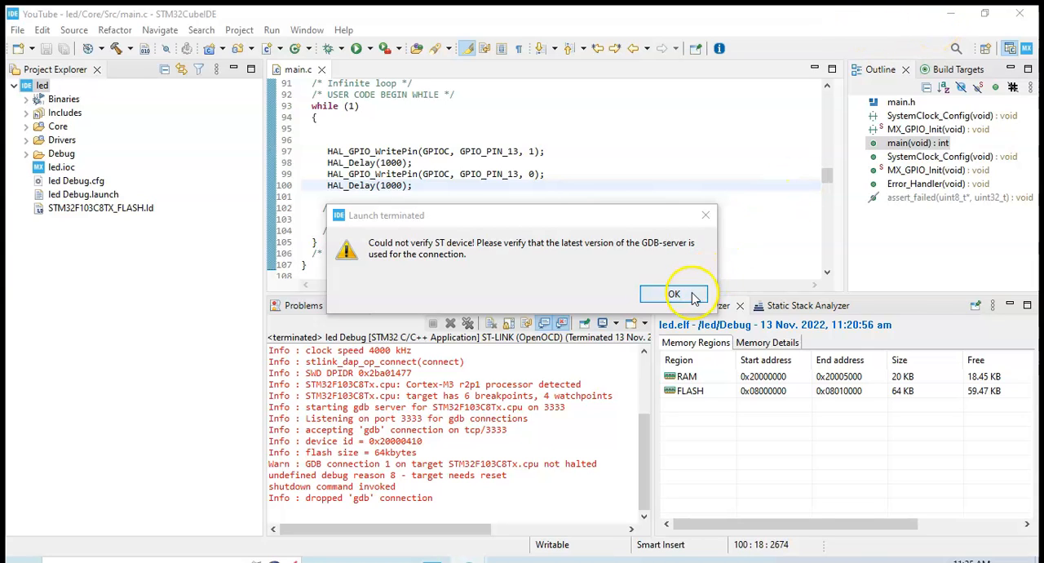
Dismiss the device error and set the led Debug probe to ST-LINK GDB server, then apply
click(674, 293)
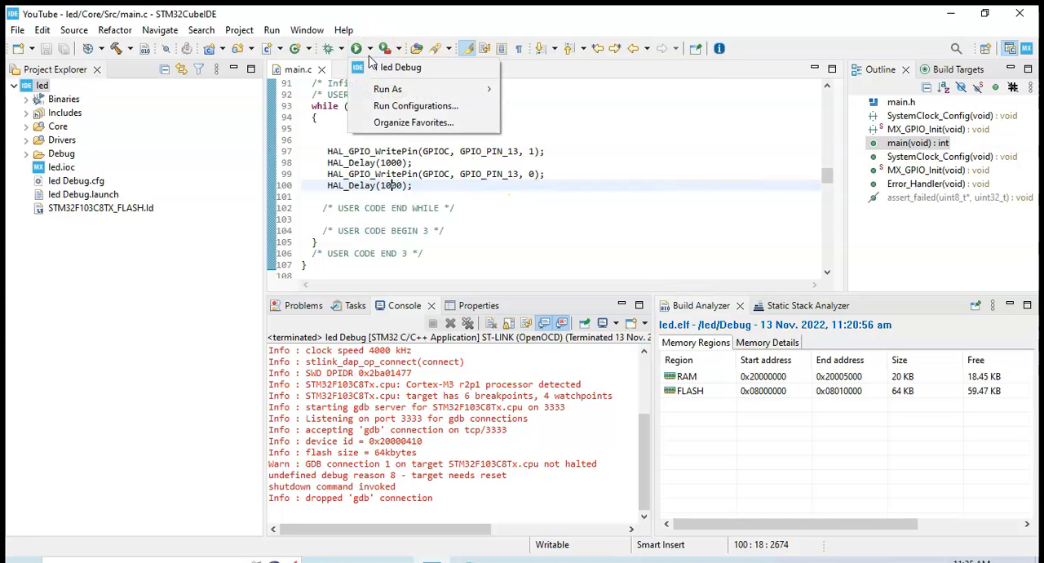
click(388, 105)
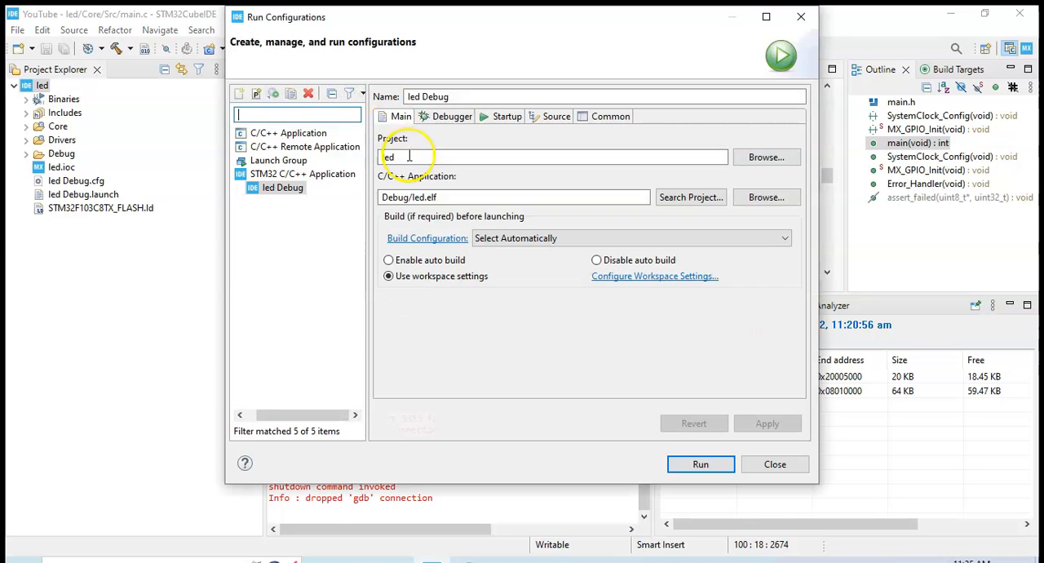
click(451, 116)
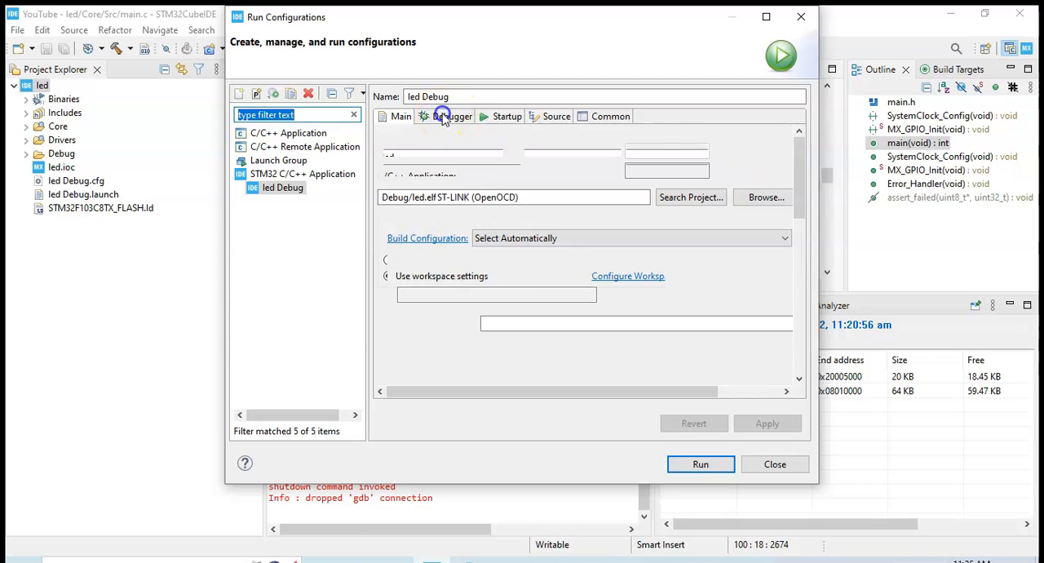
click(451, 116)
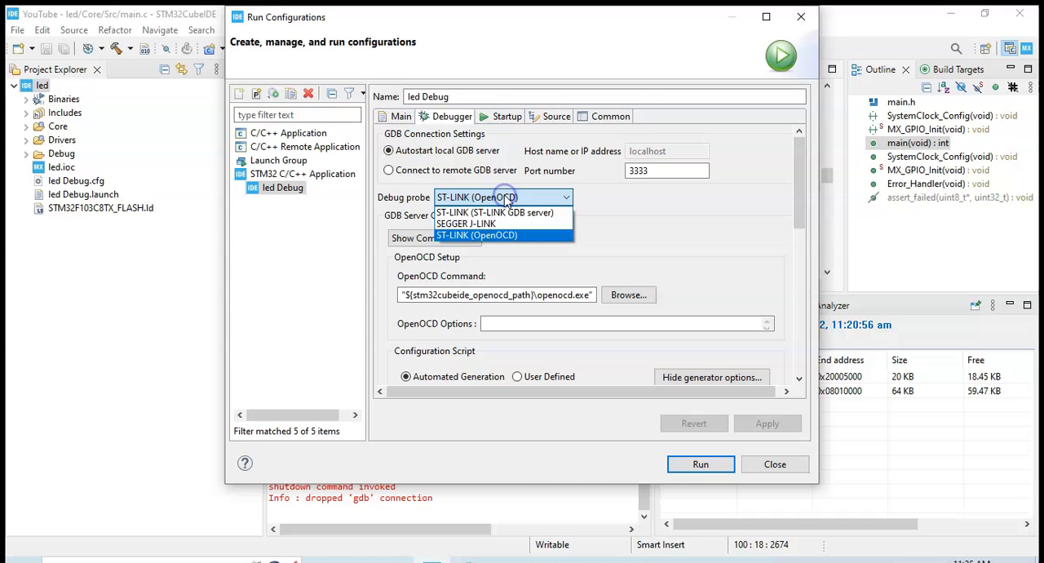
mouse_move(494, 212)
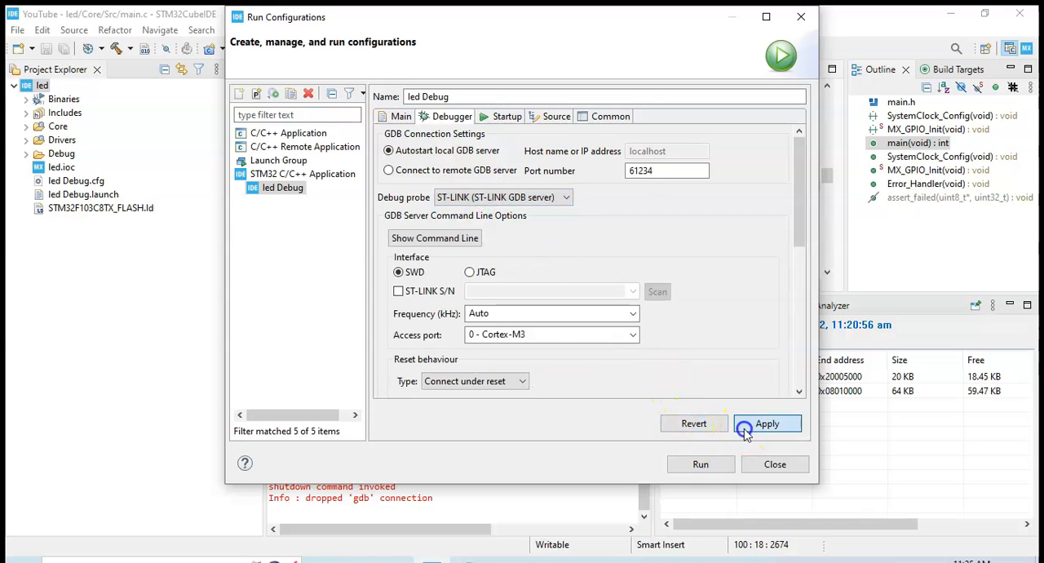
click(700, 464)
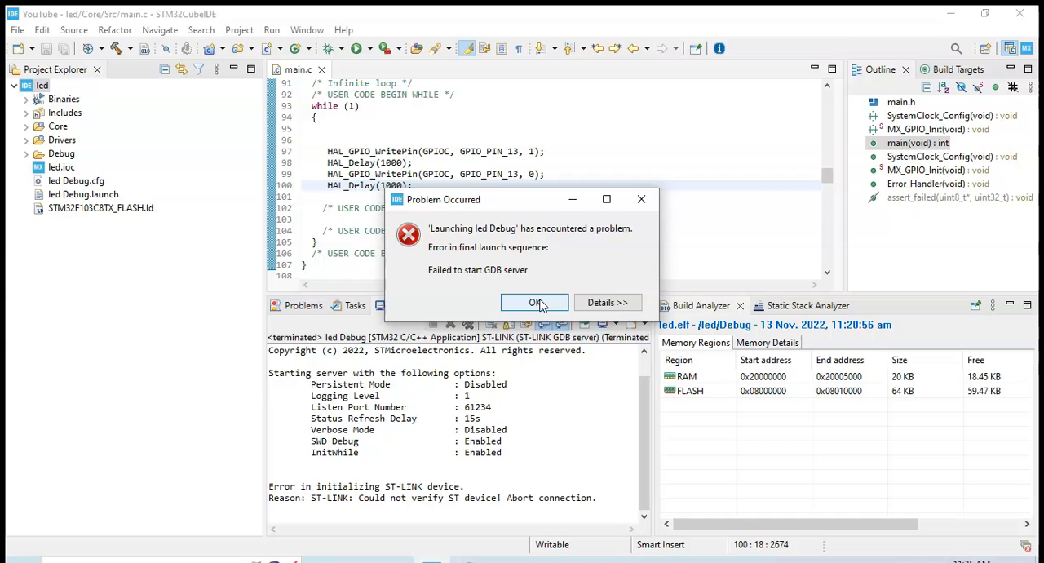
Dismiss the GDB server failure and open the led project's context menu
click(534, 302)
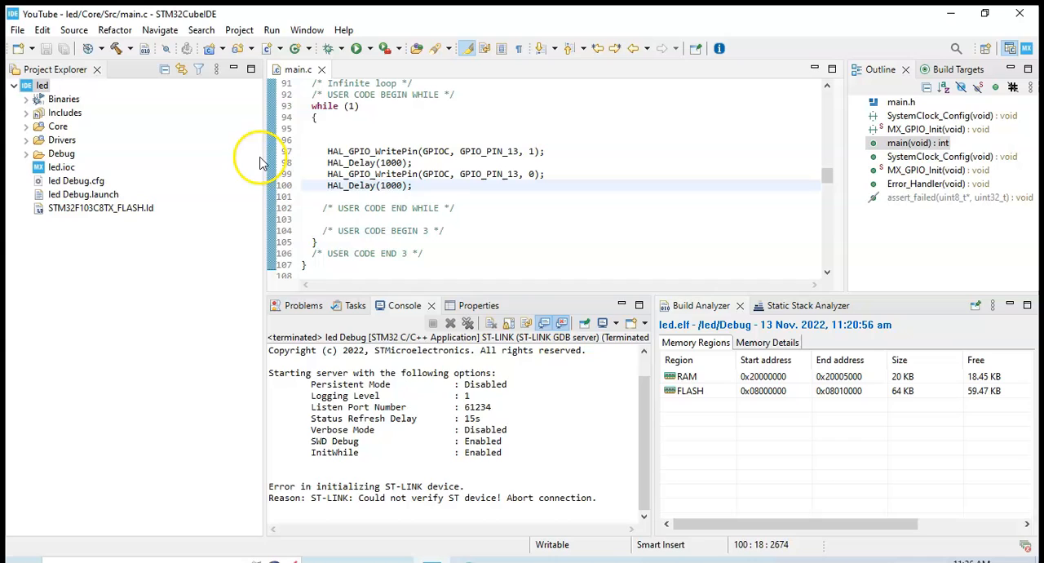
mouse_move(45, 96)
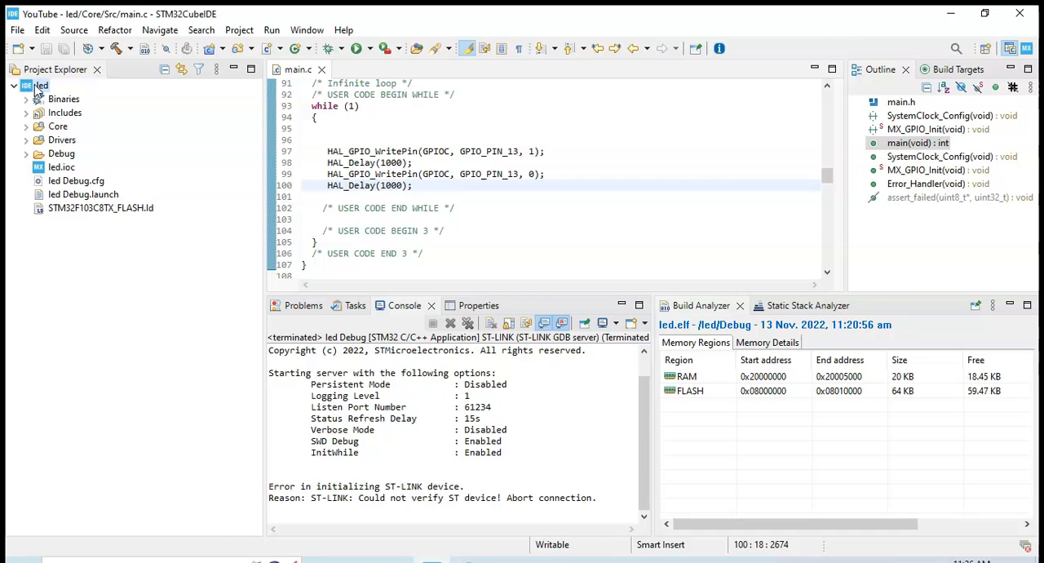
right_click(40, 85)
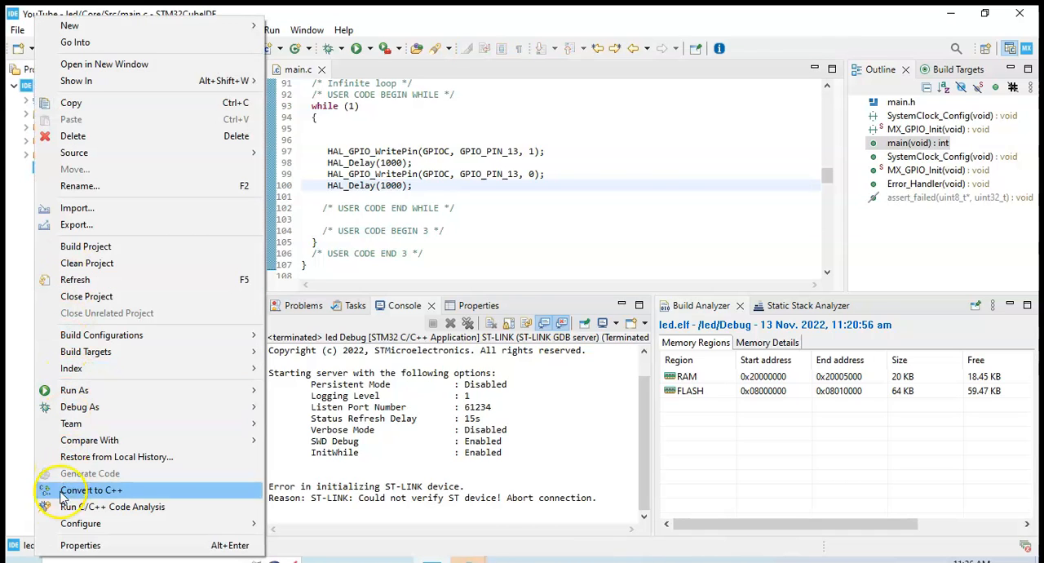
mouse_move(79, 545)
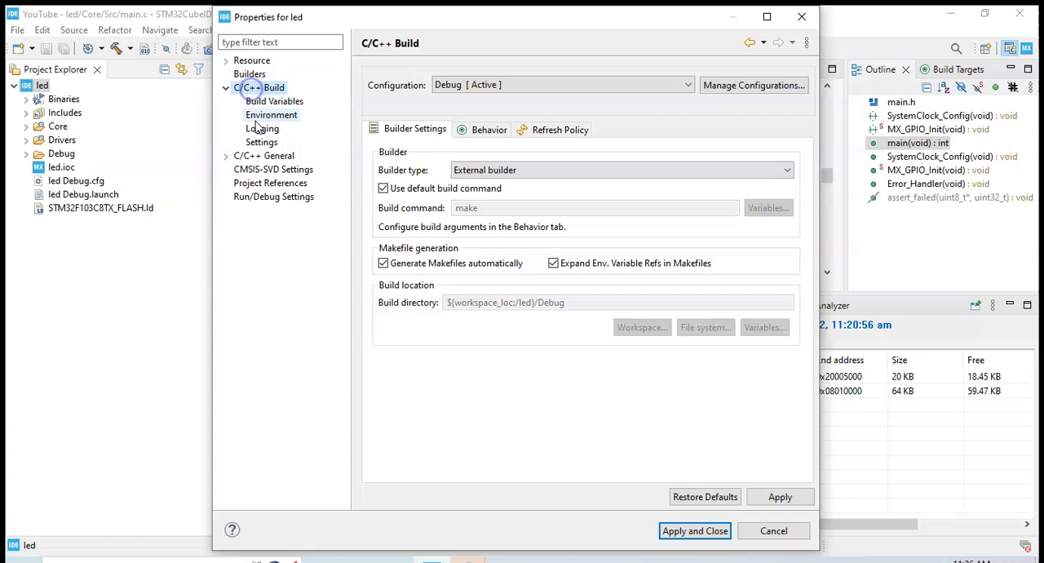
Enable Convert to binary file and Convert to Intel Hex file post-build outputs, then apply and close
click(261, 142)
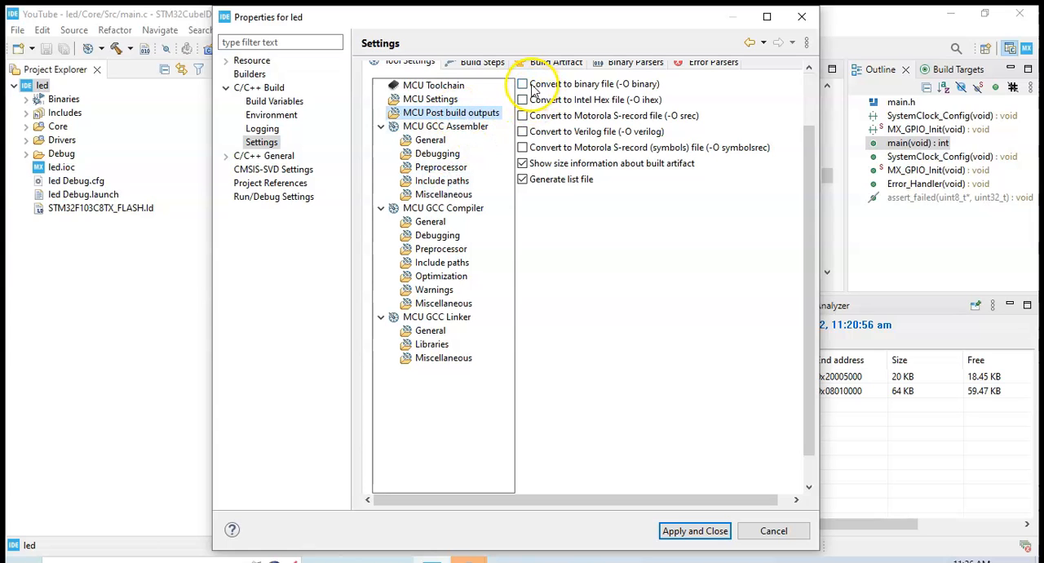
click(522, 83)
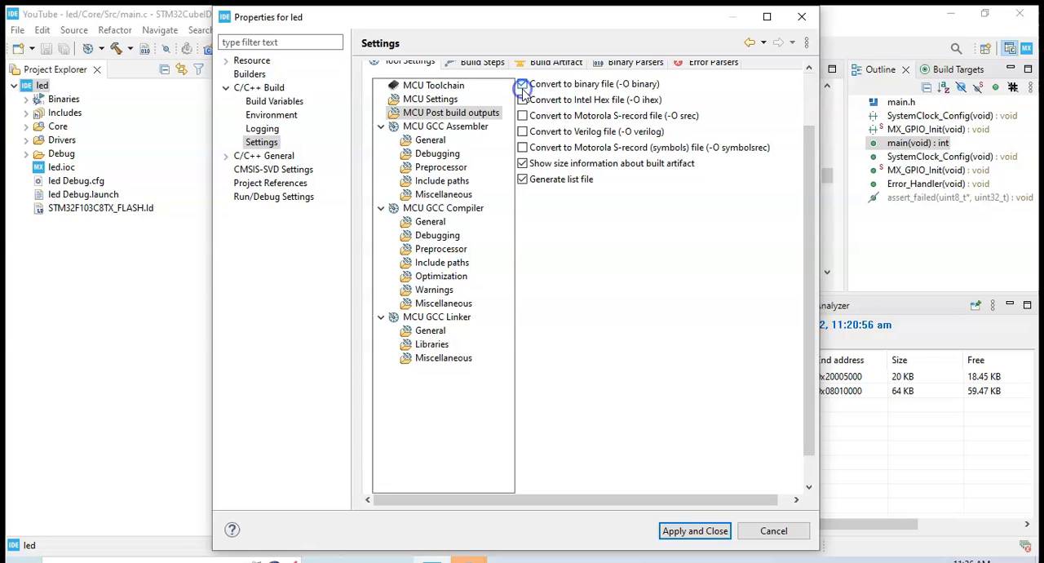
click(522, 84)
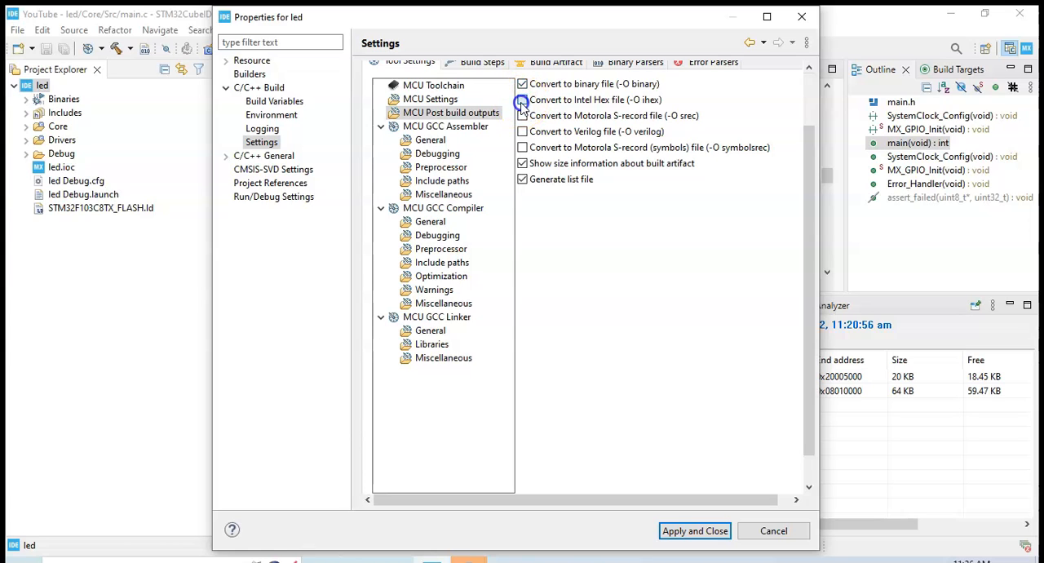
click(521, 100)
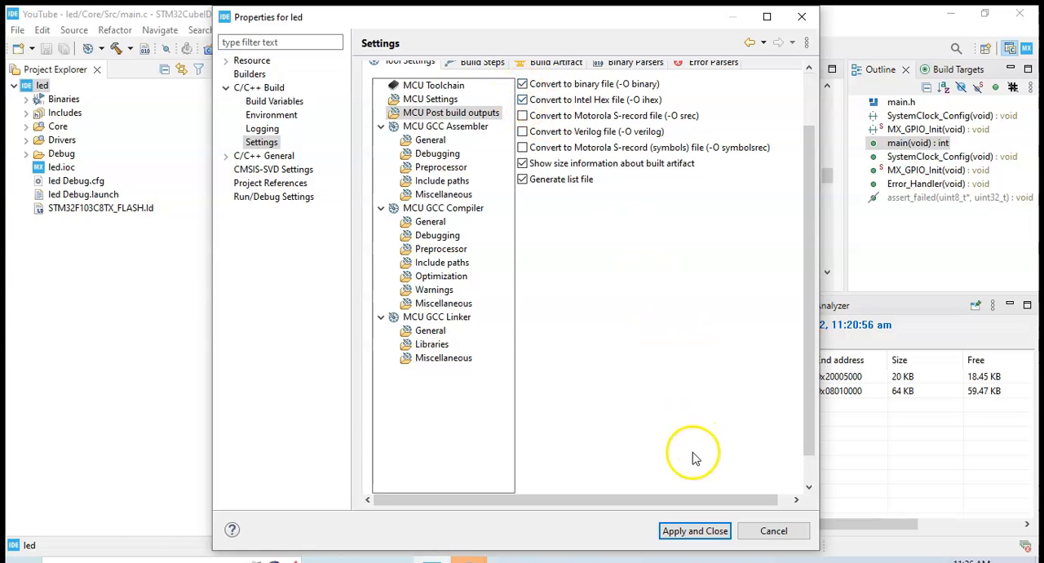
click(694, 530)
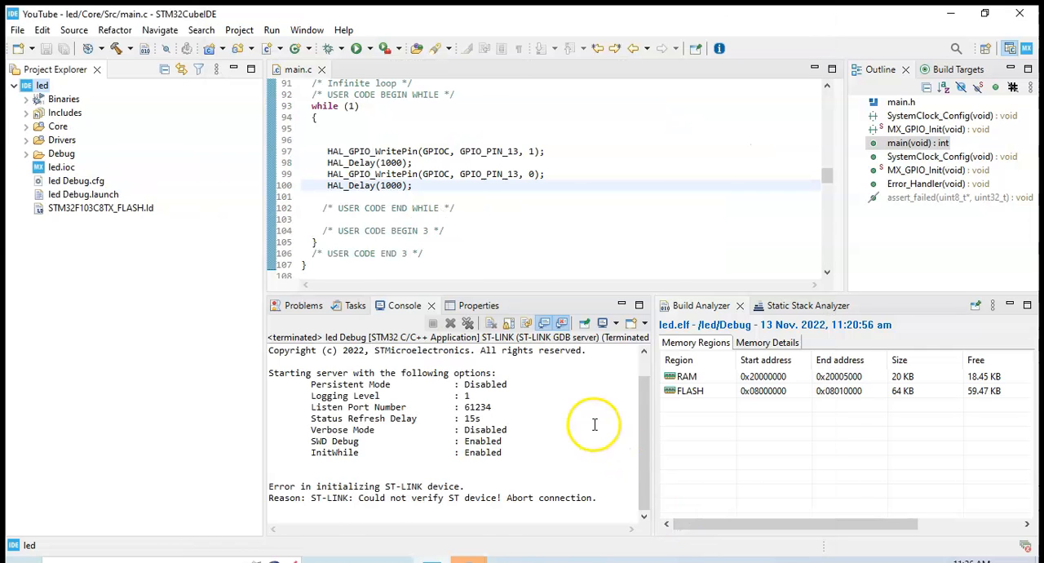
mouse_move(115, 31)
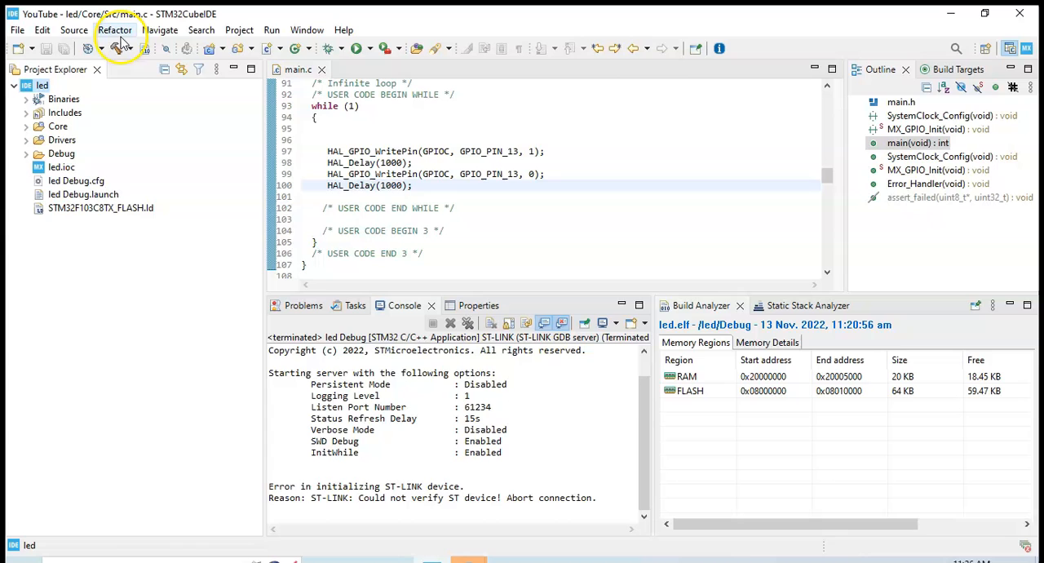
mouse_move(114, 48)
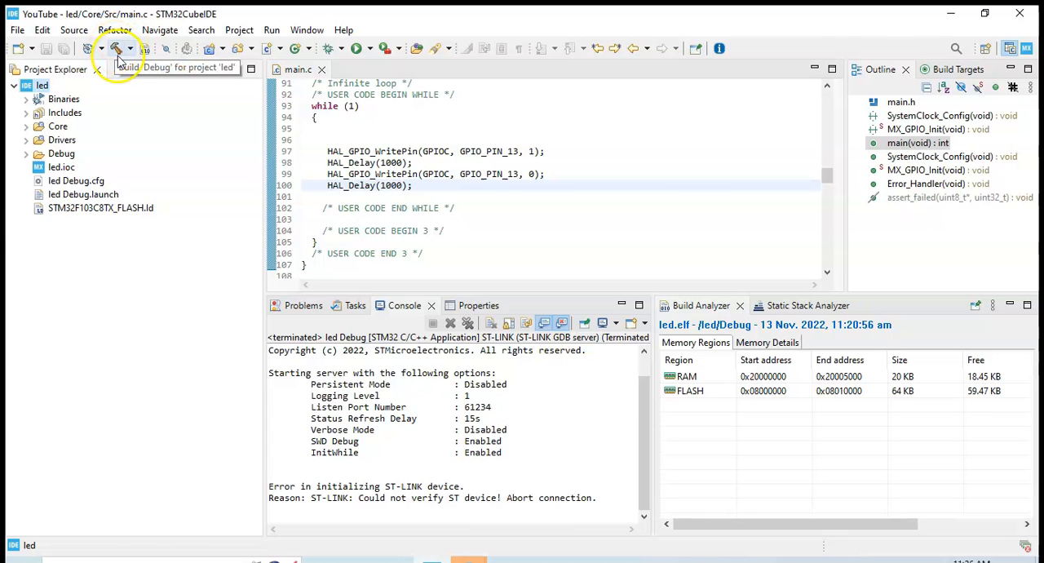
Build led with 0 errors, generating led.bin and led.hex in Debug
click(116, 48)
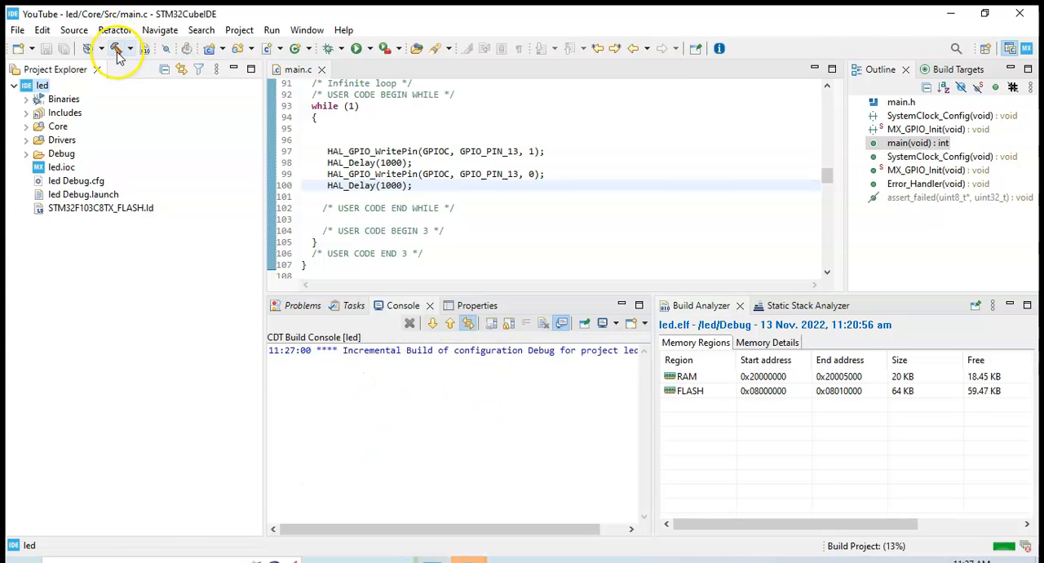
click(117, 49)
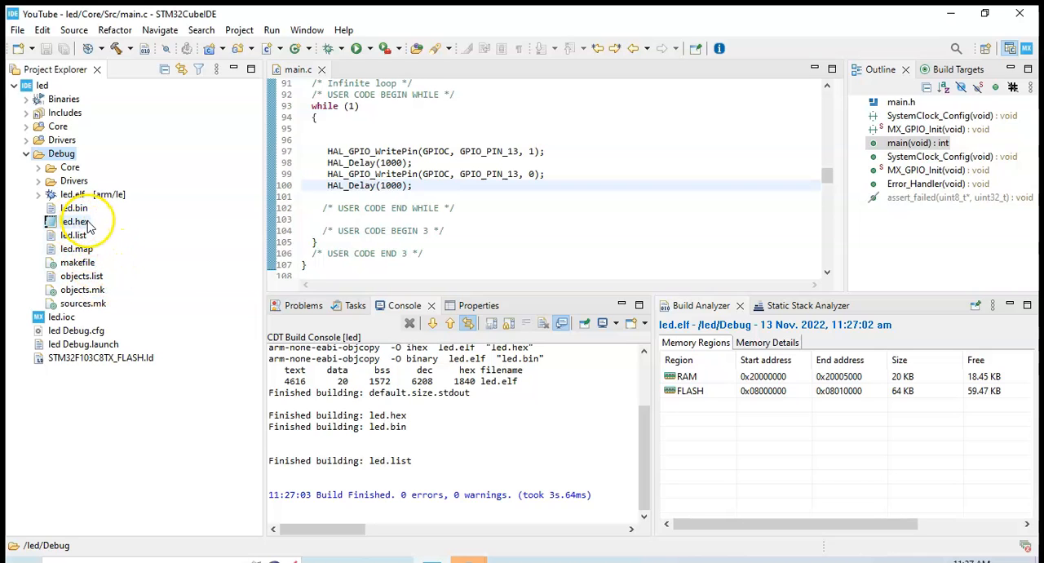
mouse_move(949, 13)
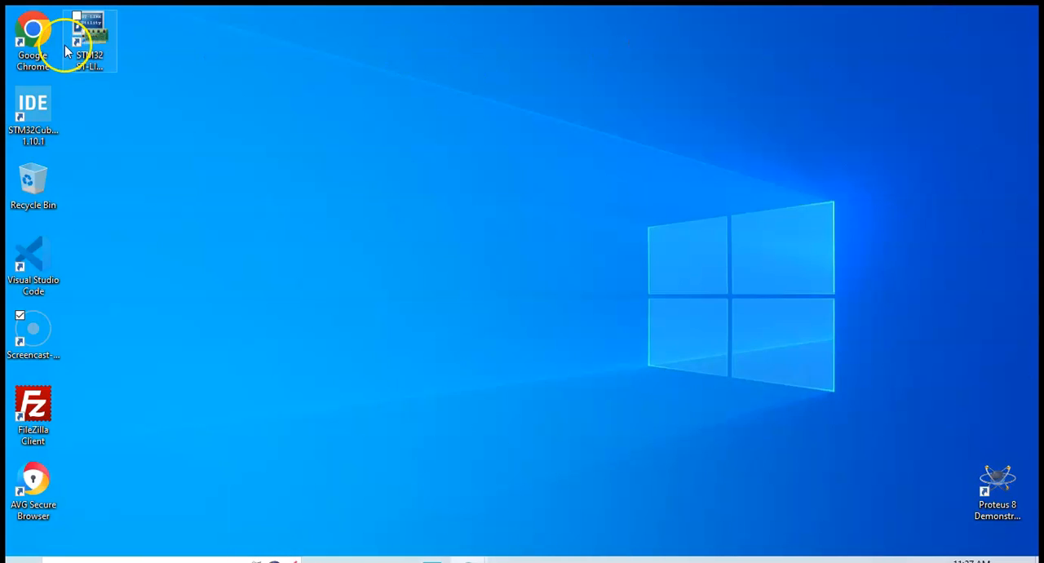
mouse_move(129, 29)
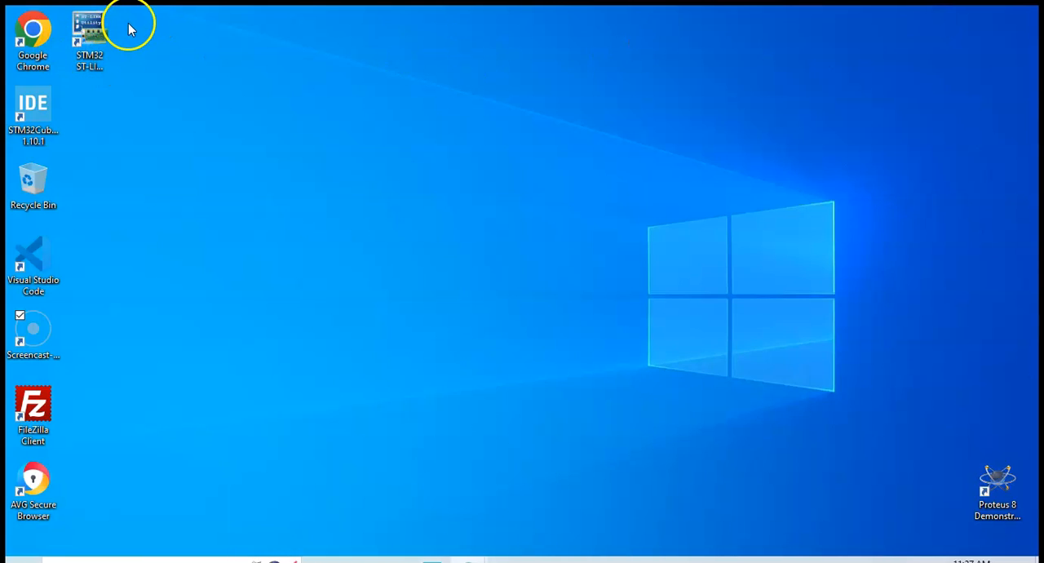
Launch STM32 ST-LINK Utility from its desktop shortcut
click(89, 36)
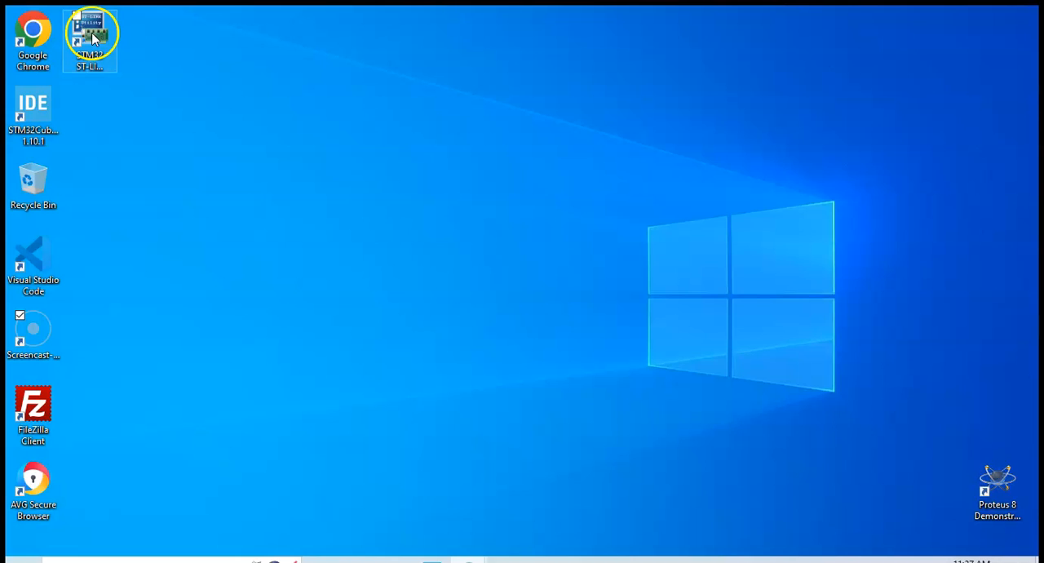
click(128, 69)
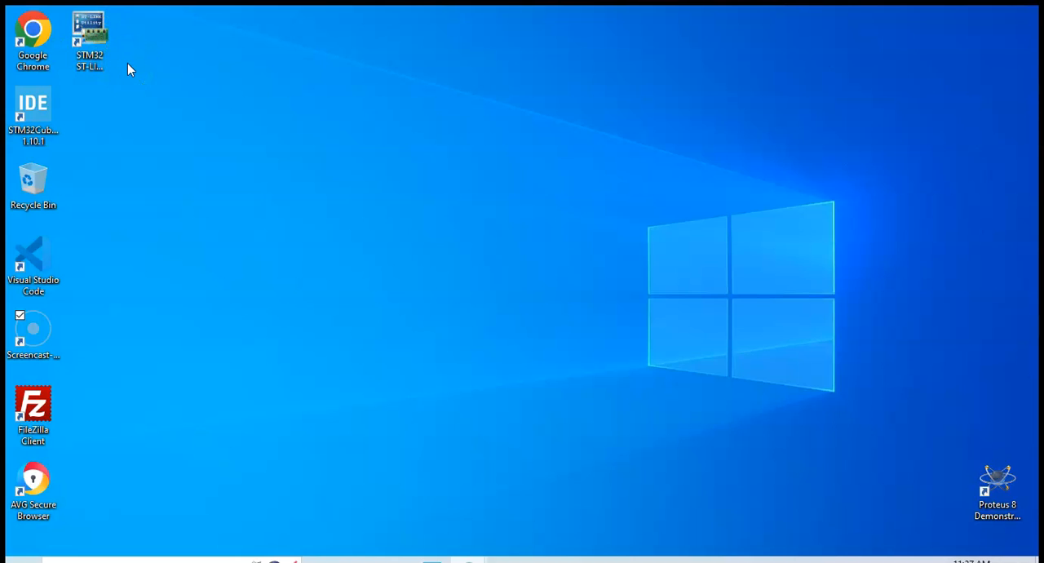
mouse_move(1027, 23)
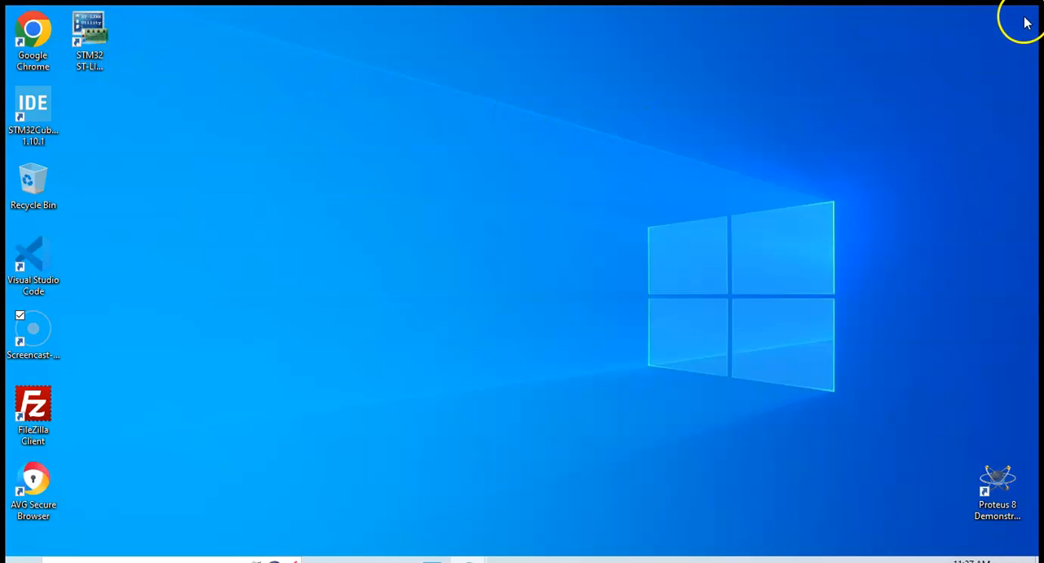
mouse_move(879, 22)
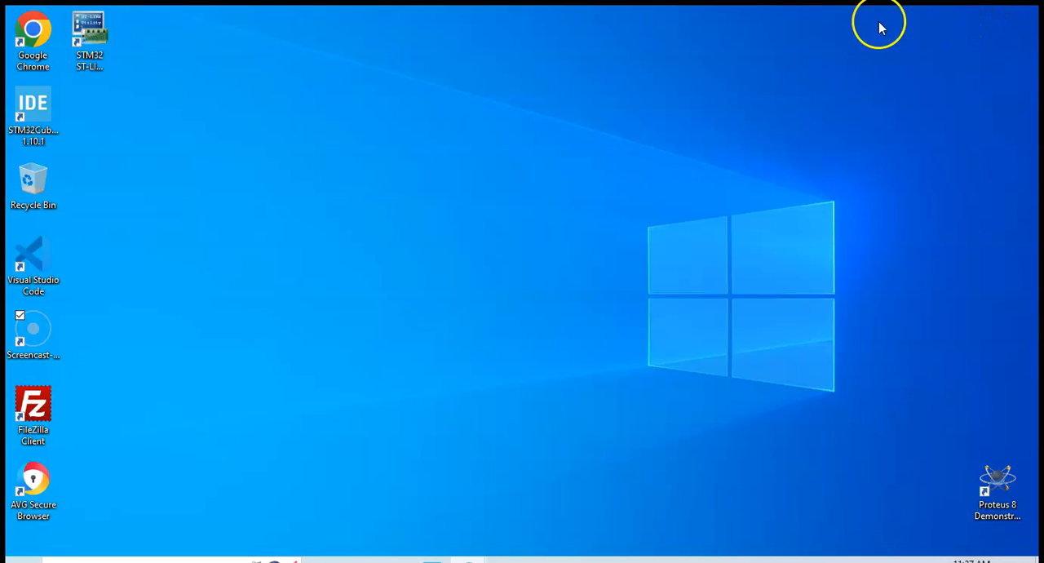
mouse_move(468, 61)
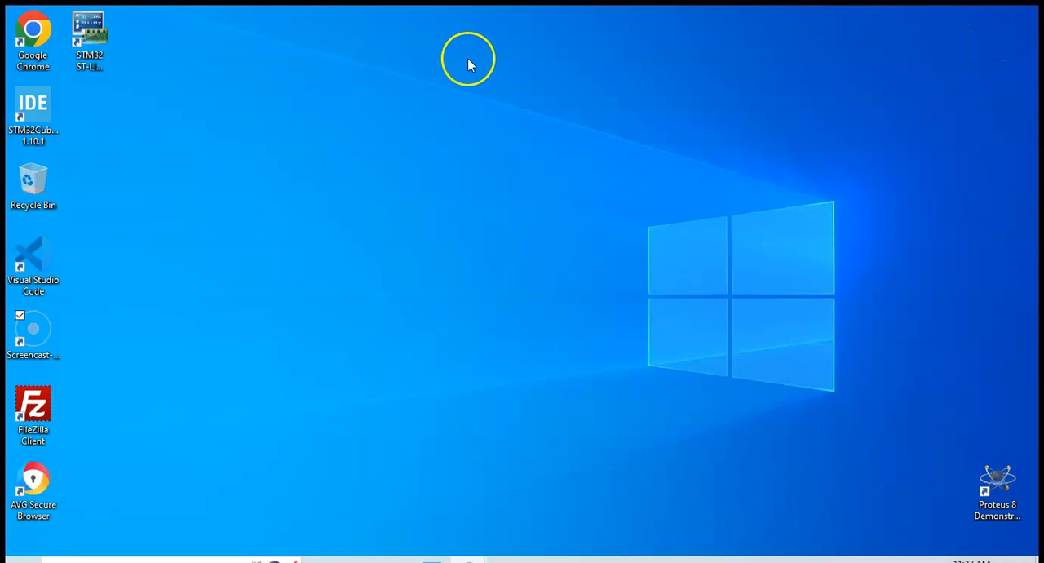
double_click(90, 39)
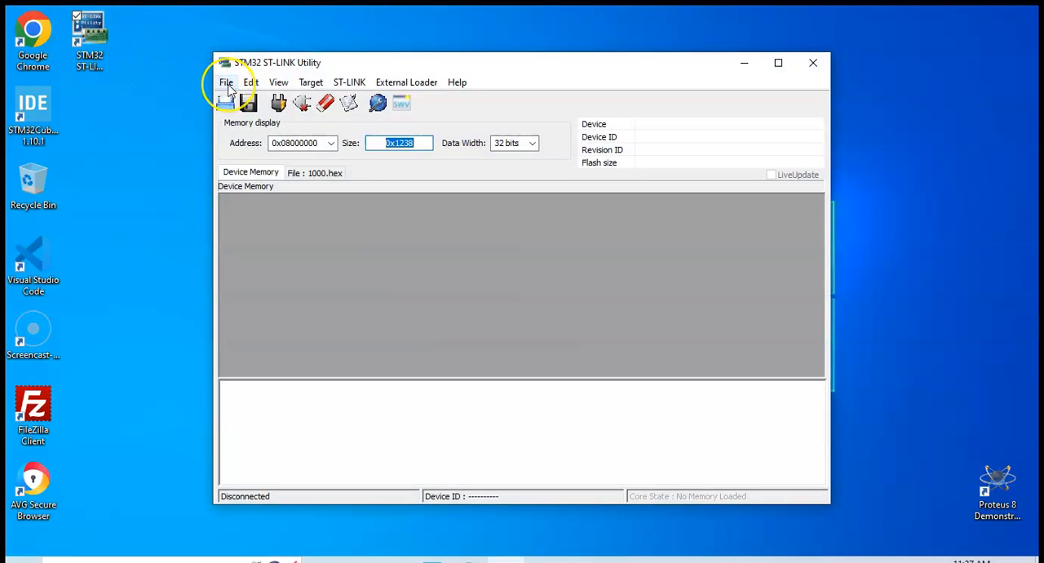
Bring up the ST-LINK Utility open-file browser via File > Open file
click(226, 82)
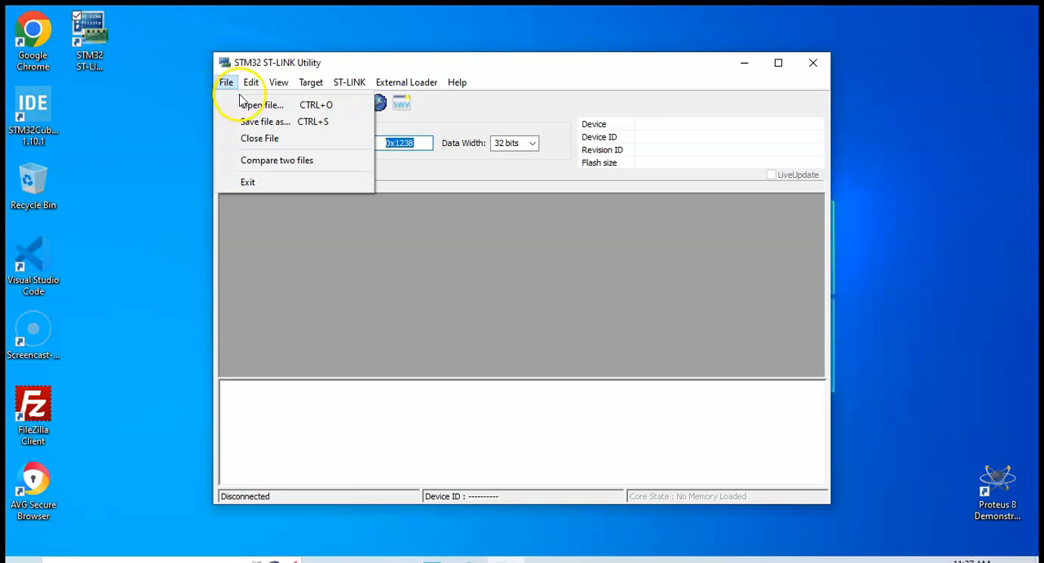
click(262, 105)
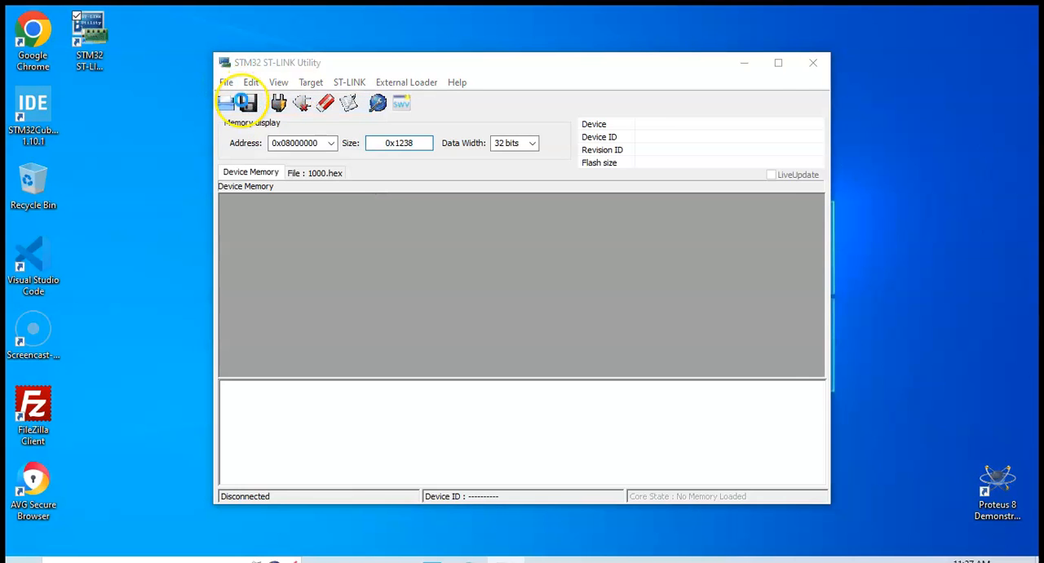
click(226, 102)
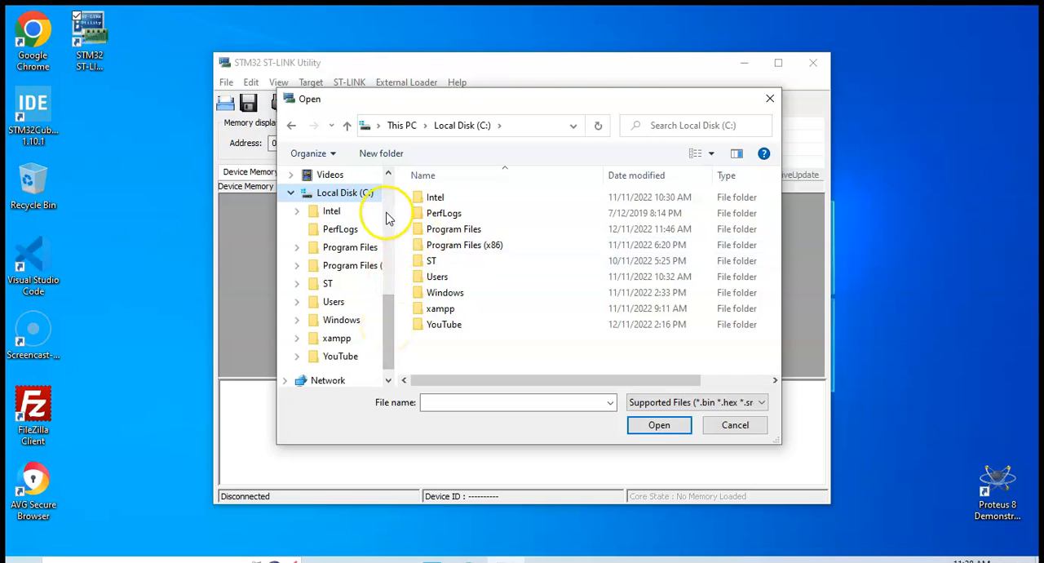
Navigate Users, home folder, STM32CubeIDE, YouTube and led into the Debug folder
click(437, 277)
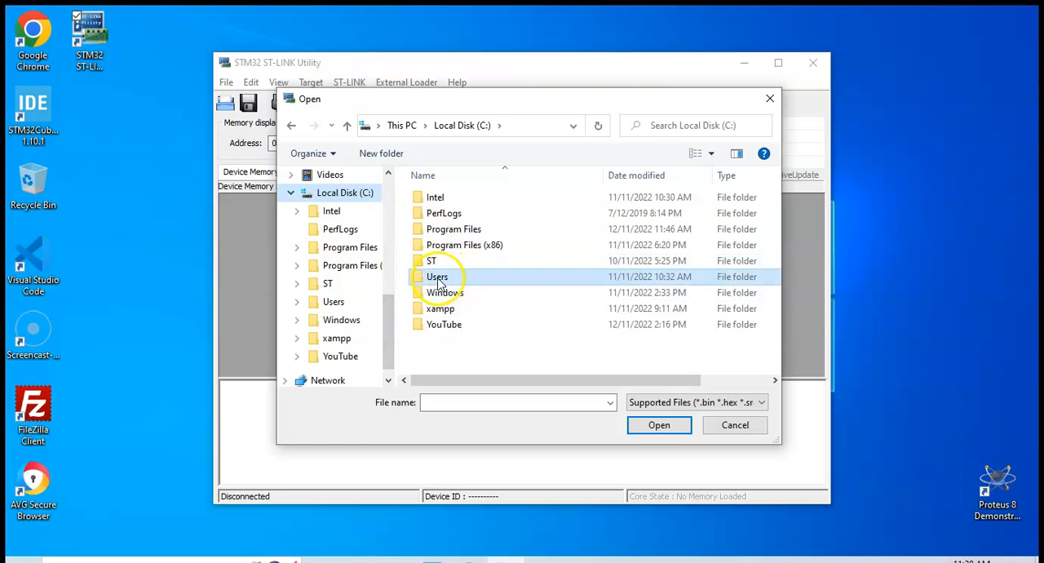
double_click(438, 276)
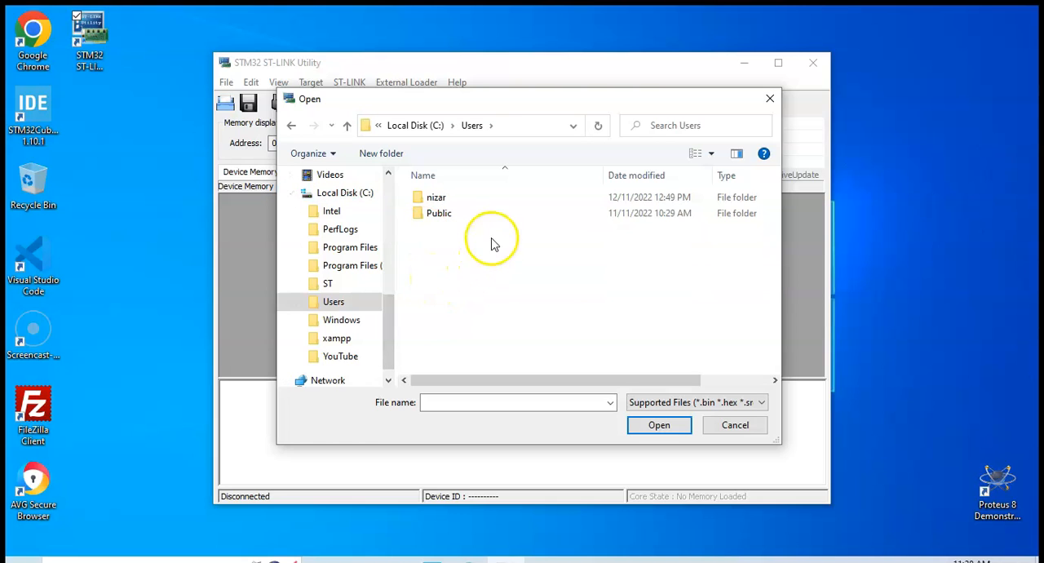
click(437, 197)
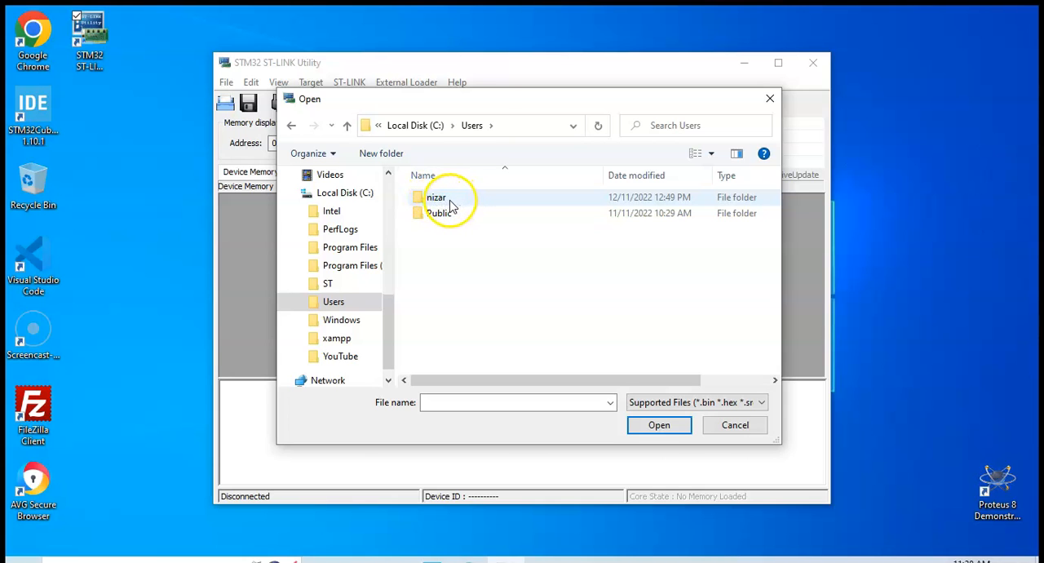
double_click(436, 196)
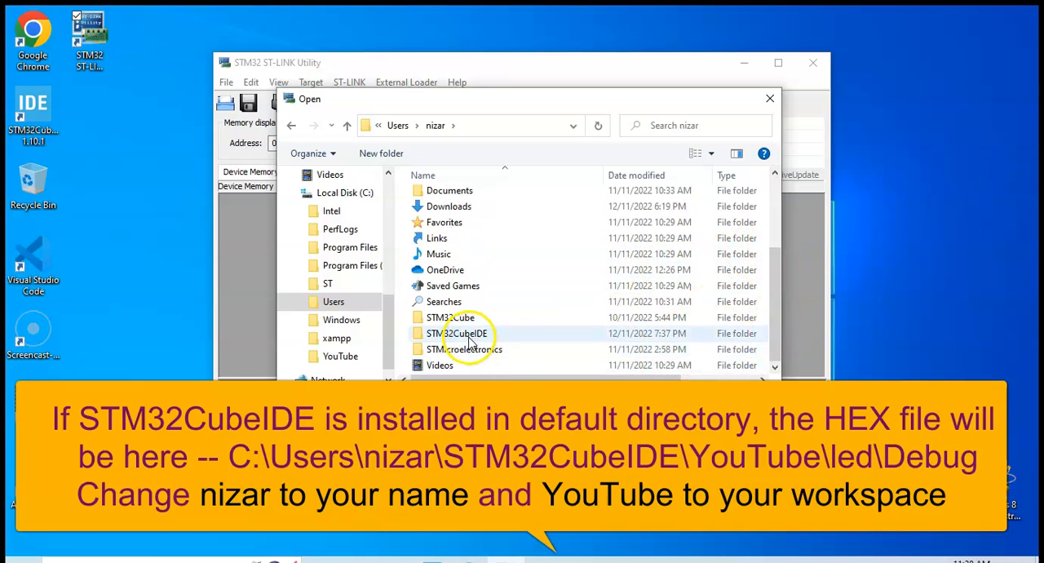
double_click(458, 332)
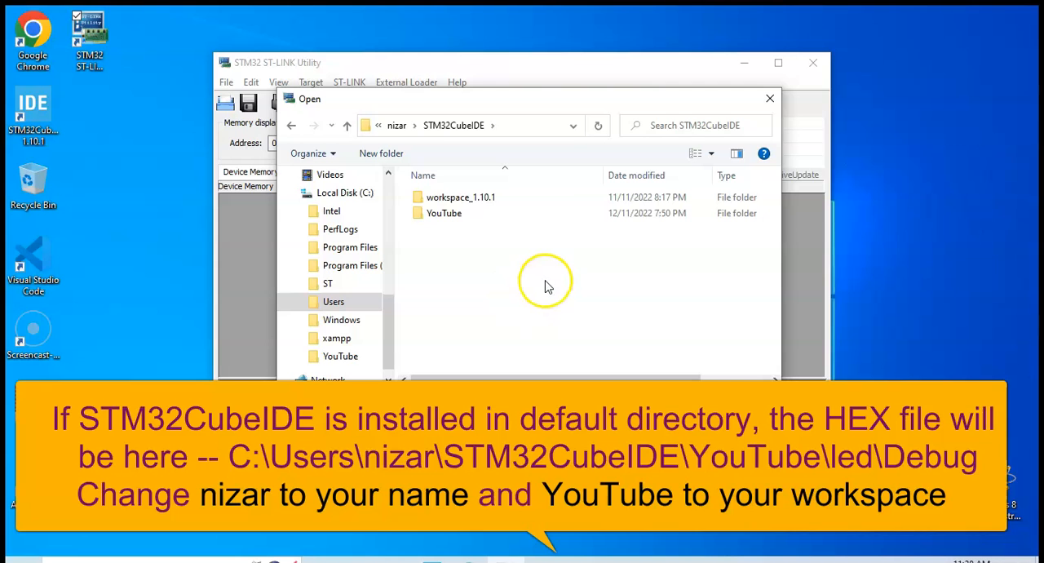
click(443, 213)
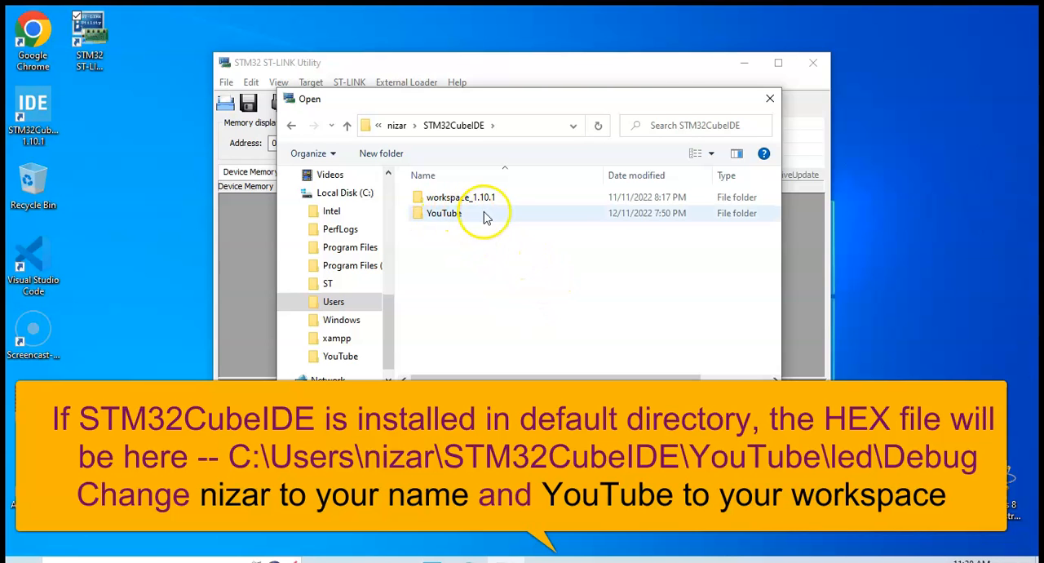
double_click(443, 213)
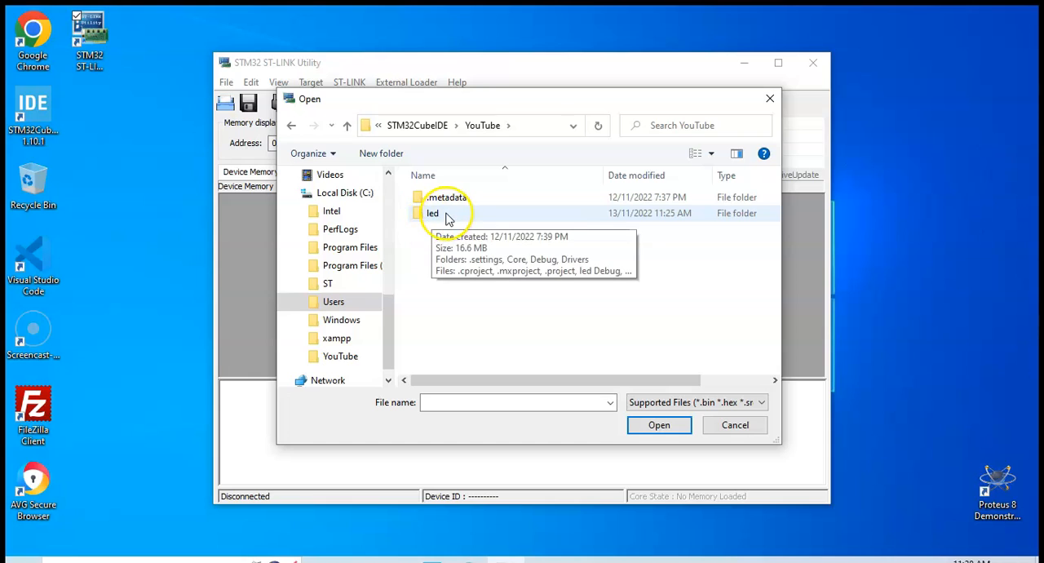
double_click(432, 213)
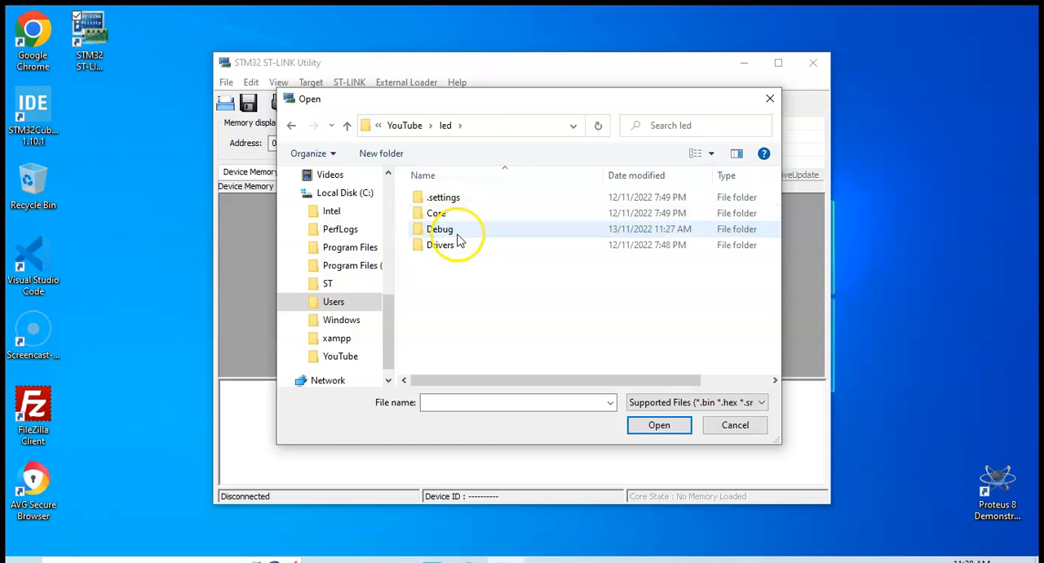
double_click(442, 229)
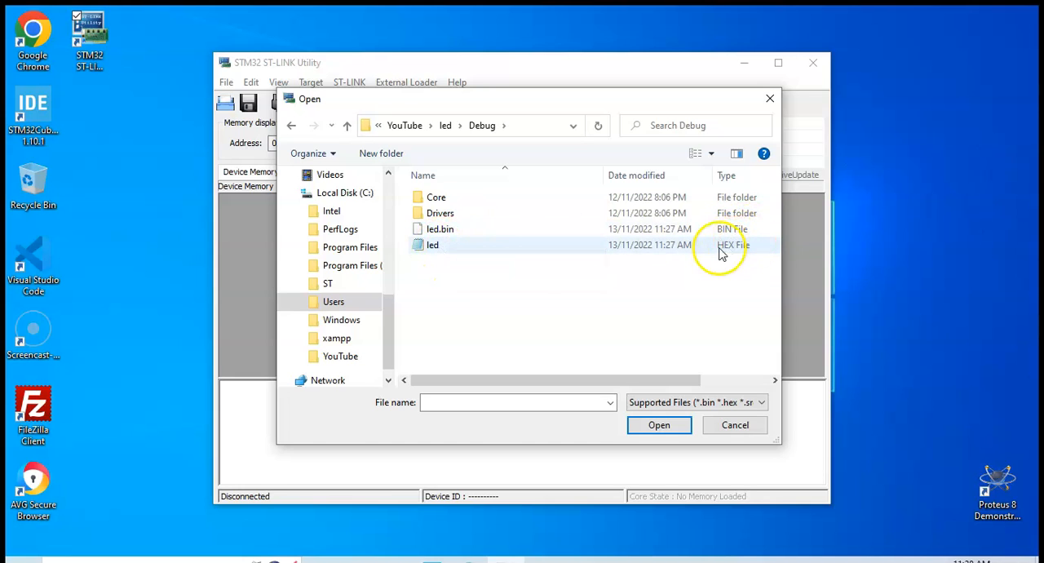
Open the led HEX file and connect to the STM32F10xx medium-density target
click(432, 245)
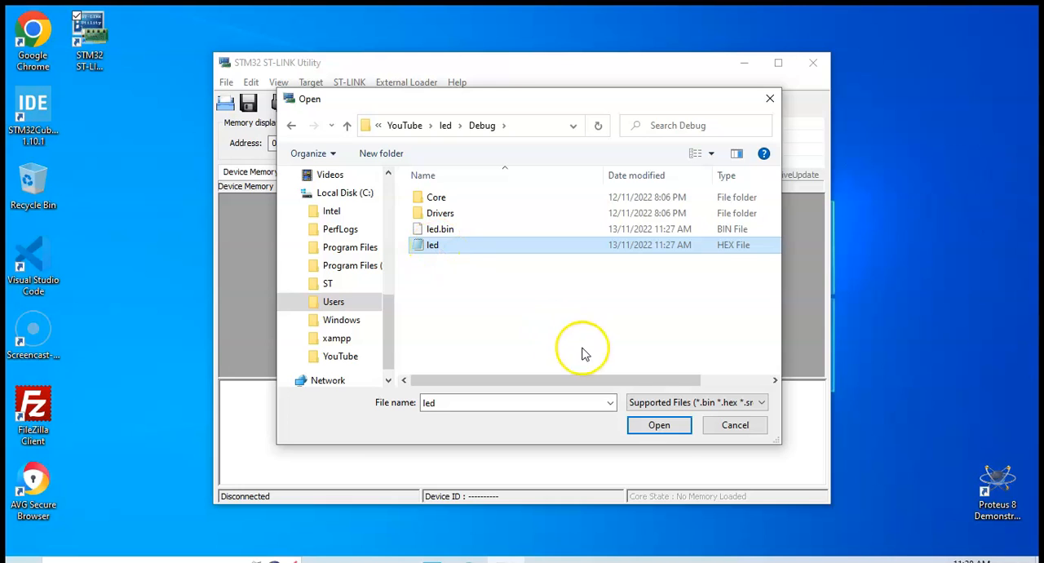
click(658, 424)
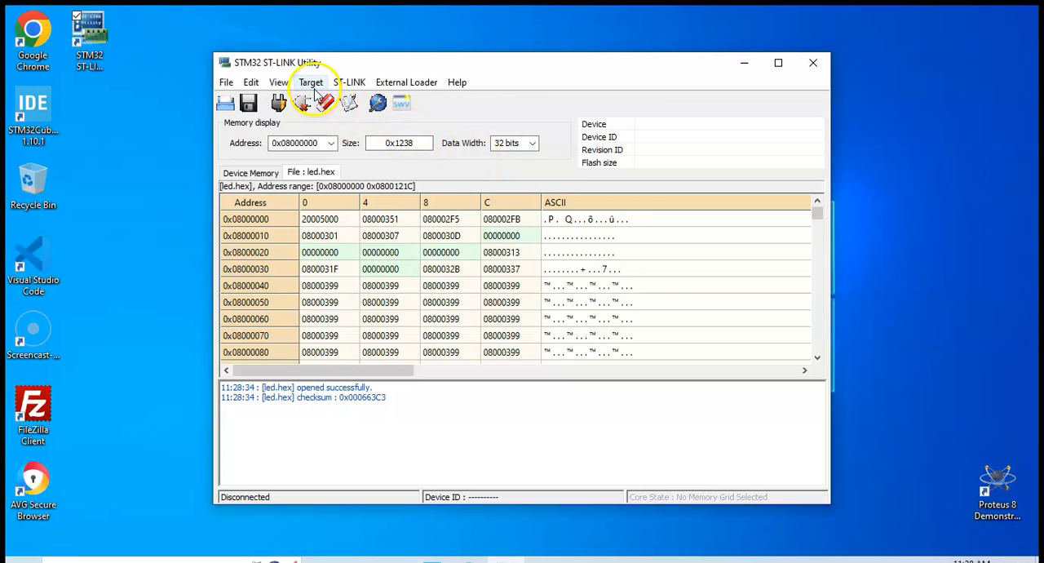
click(310, 82)
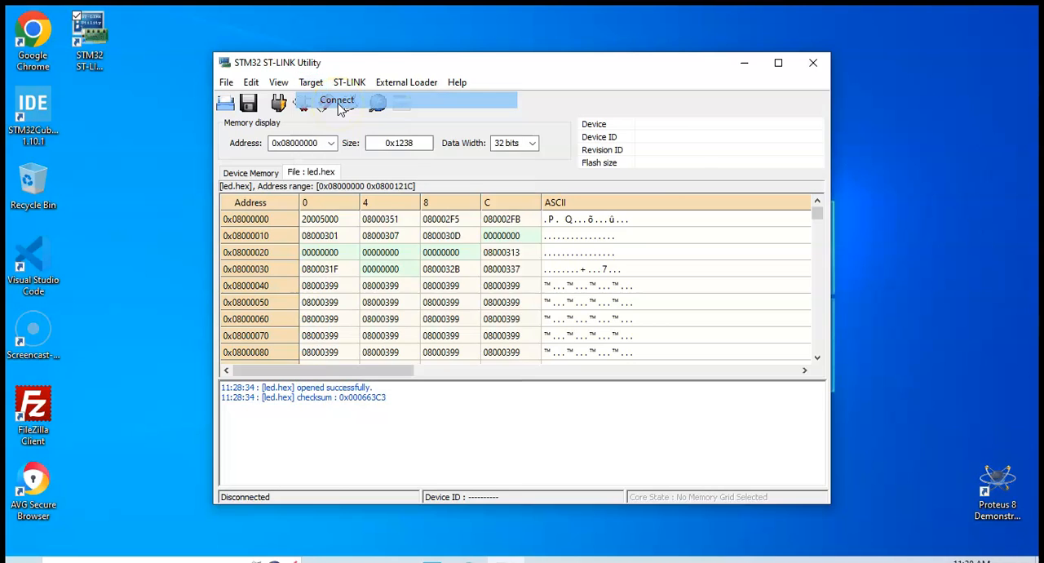
click(337, 99)
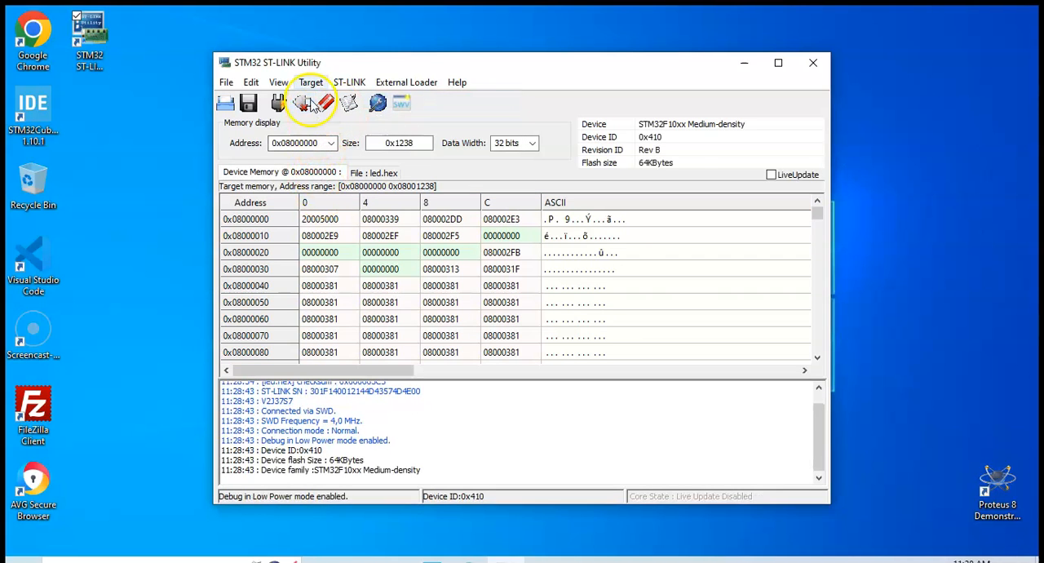
Program led.hex onto the board with Reset after programming enabled
click(310, 81)
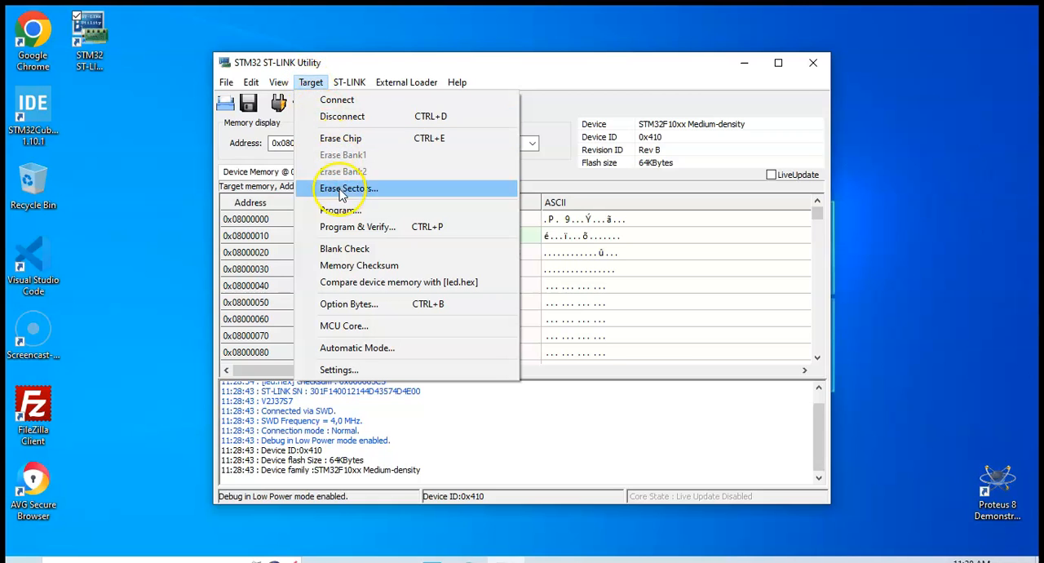
mouse_move(357, 210)
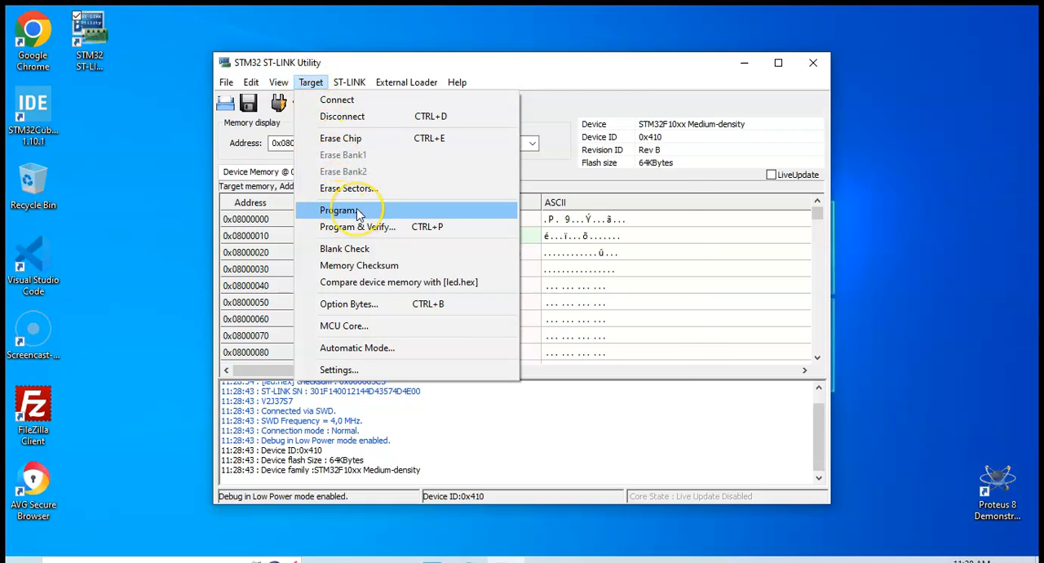
click(339, 210)
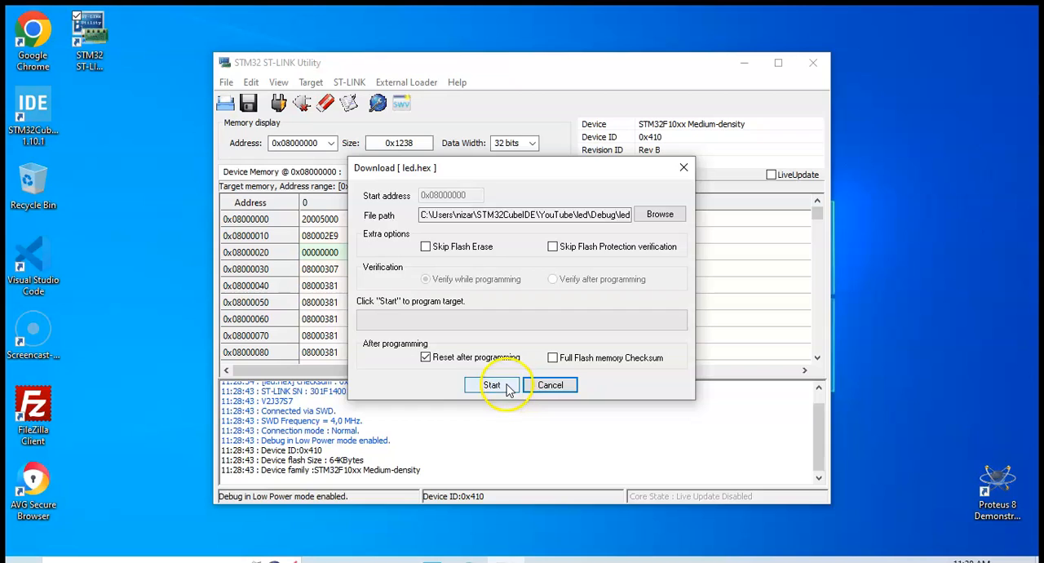
click(492, 384)
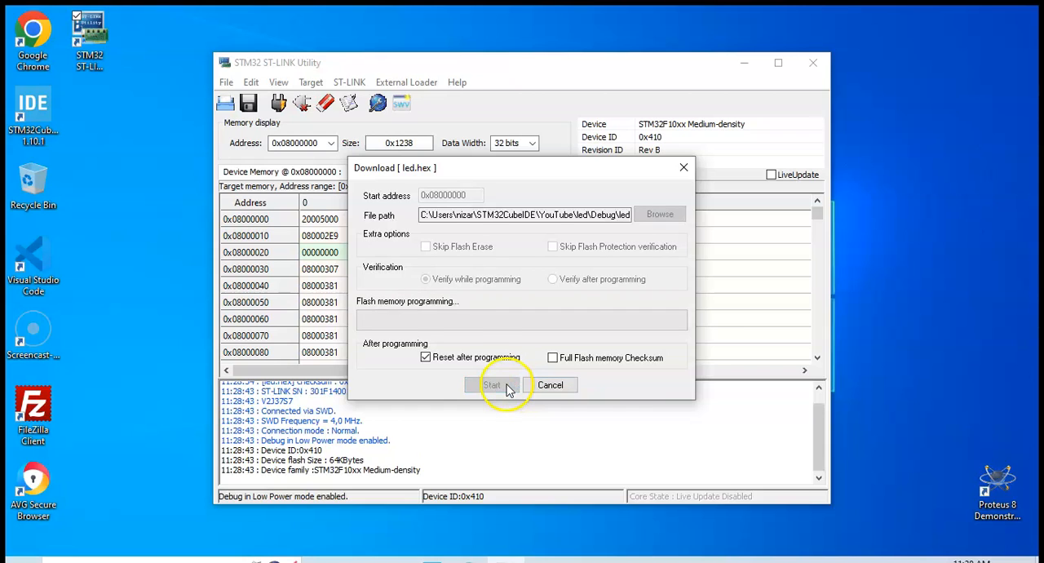
click(491, 384)
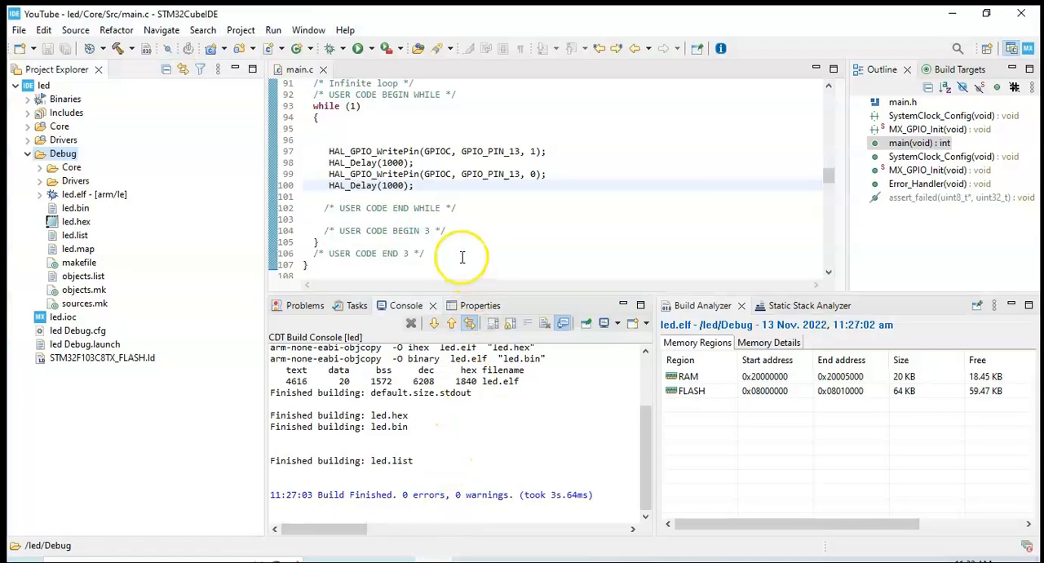
mouse_move(399, 160)
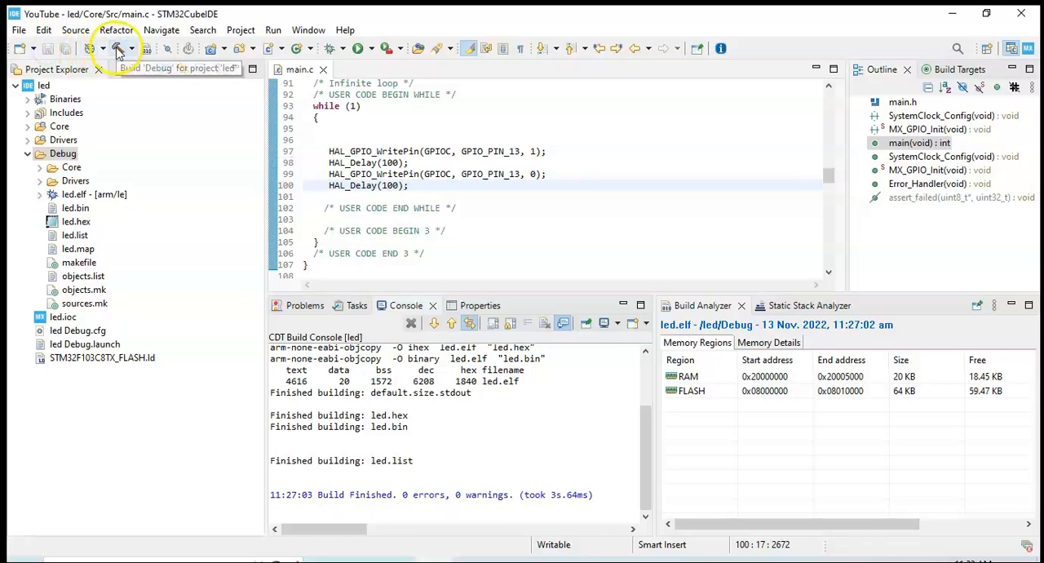
Rebuild led after changing both HAL_Delay(1000) calls to HAL_Delay(100)
click(115, 48)
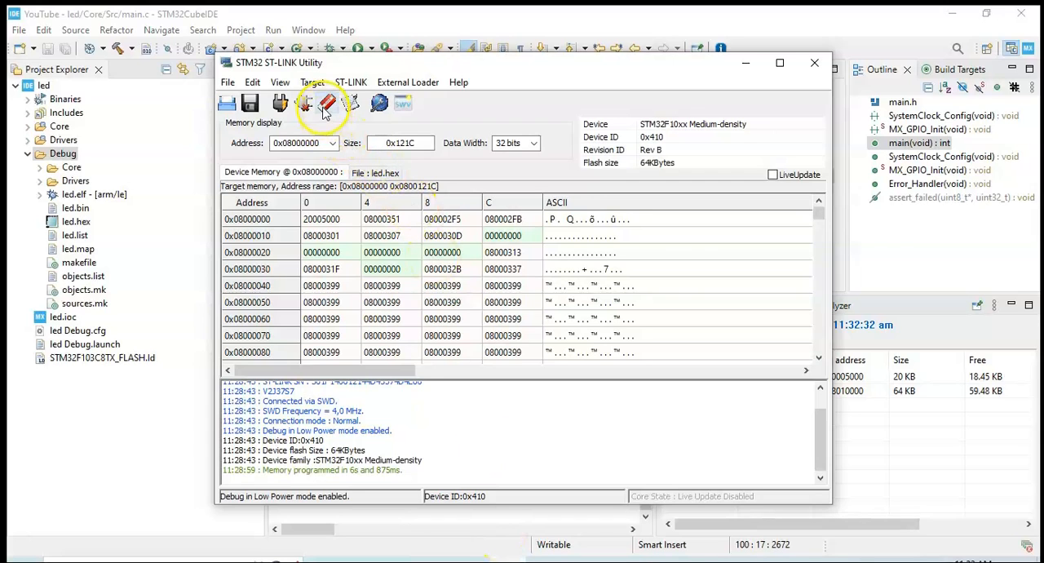
Reopen the rebuilt led.hex and program it to the board, completing in 6 s 844 ms
click(228, 81)
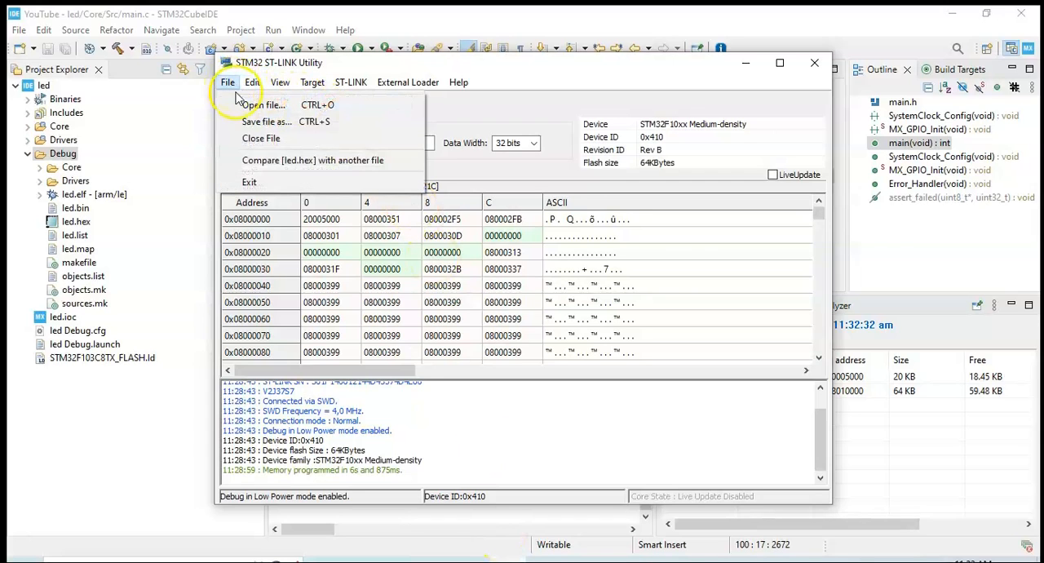
click(262, 104)
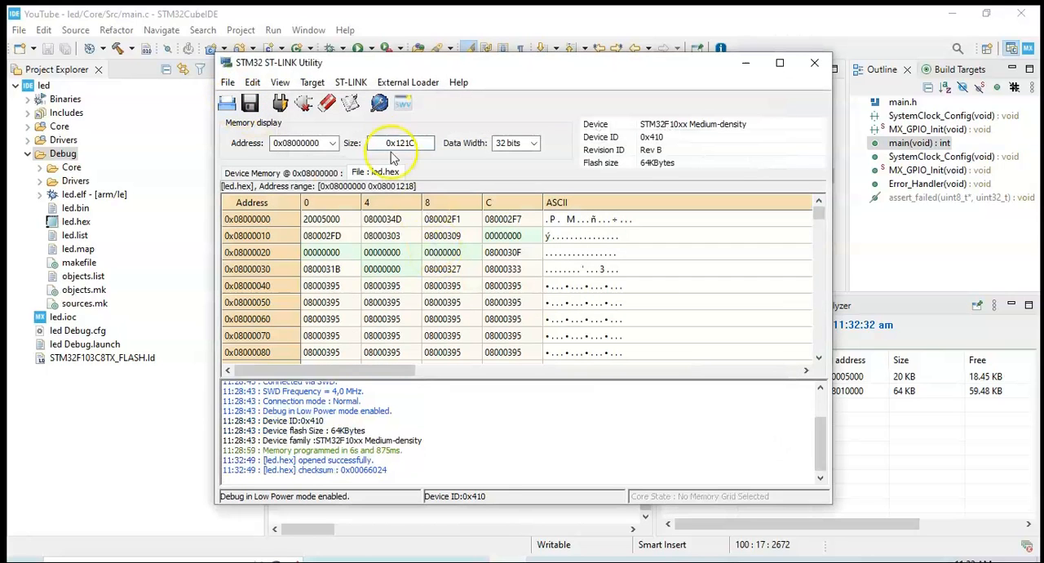
click(312, 82)
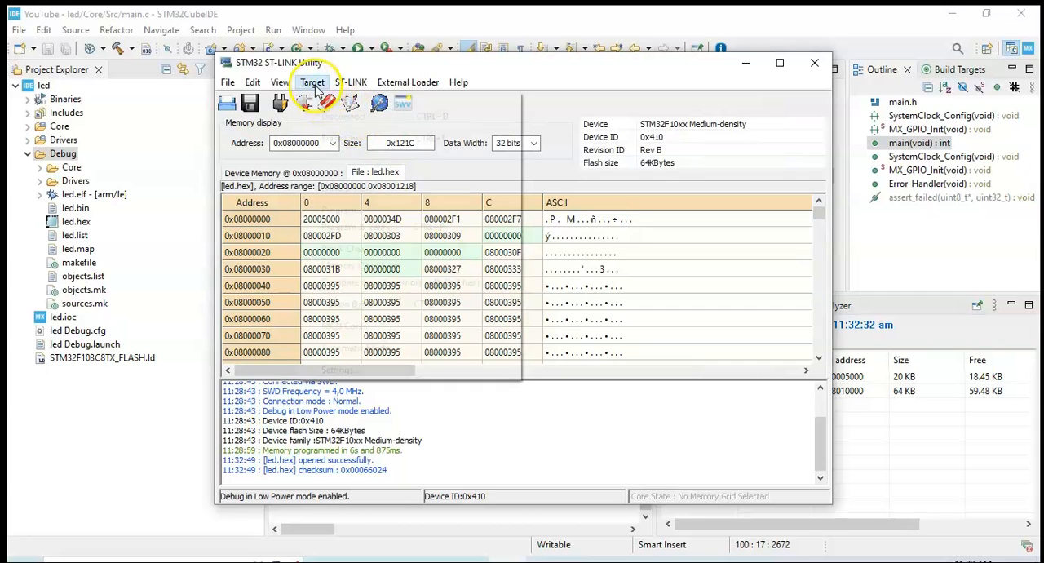
click(313, 82)
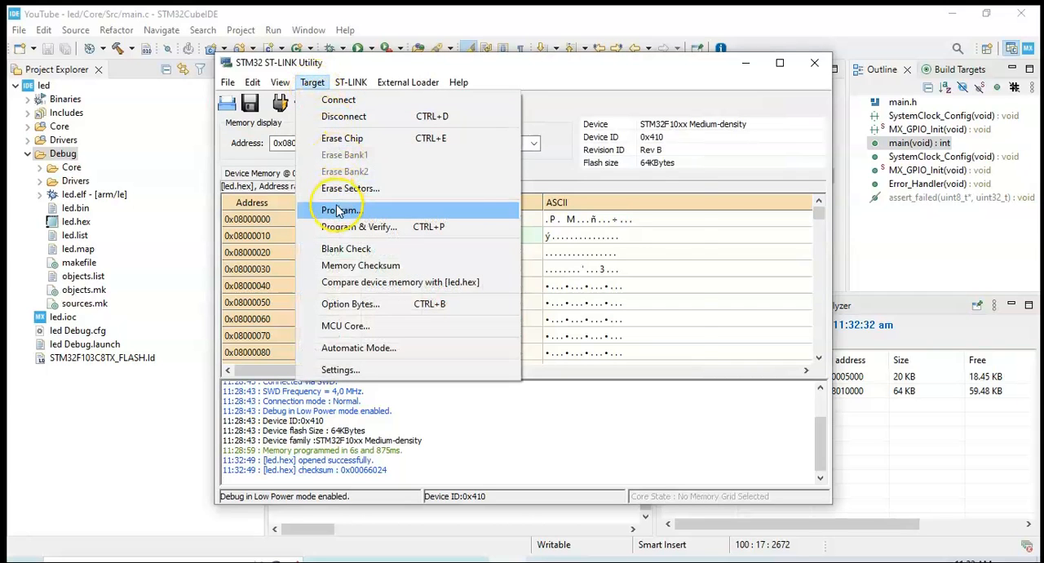
click(339, 210)
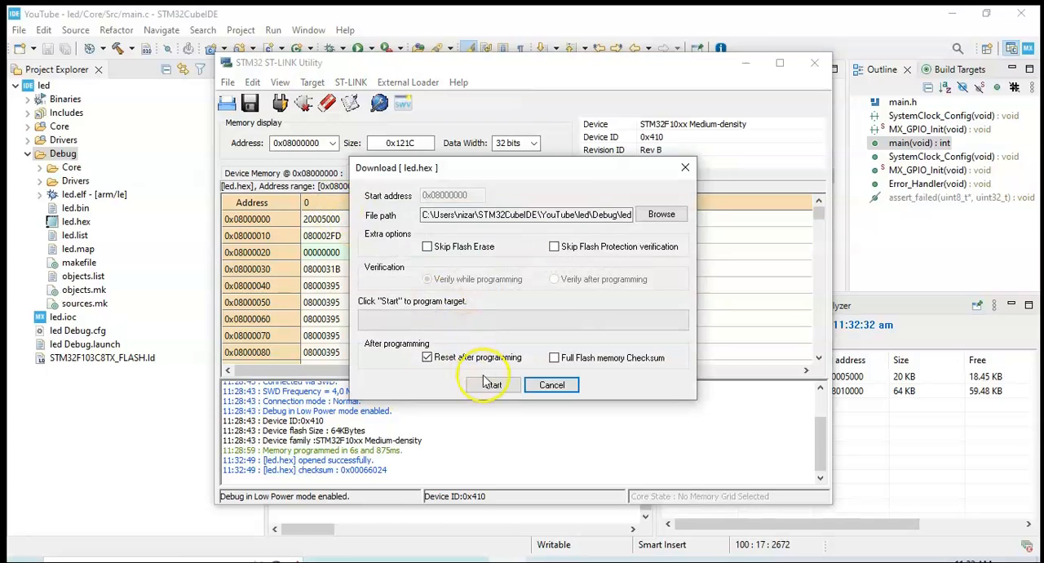
click(491, 384)
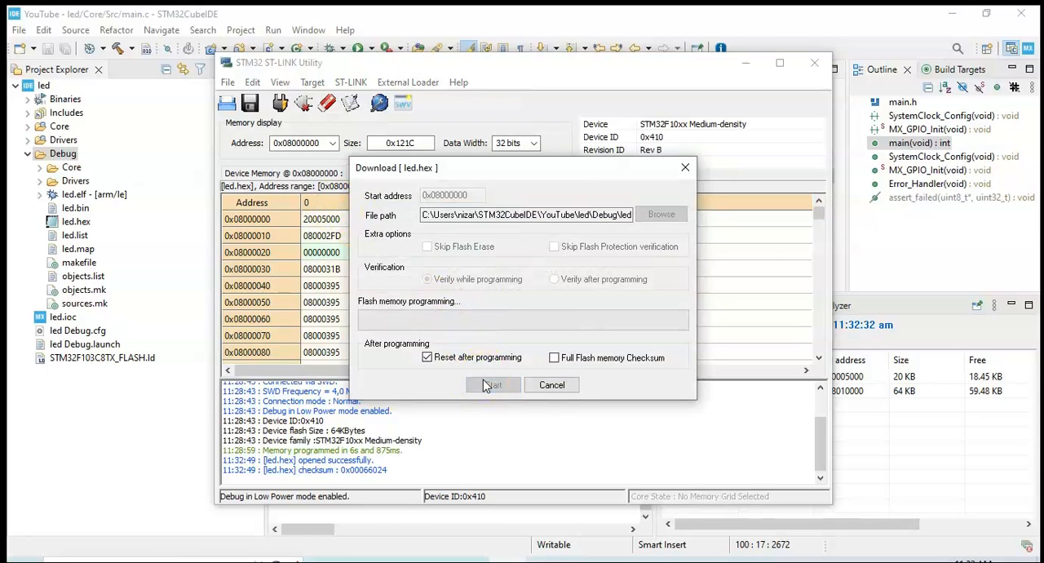
click(492, 385)
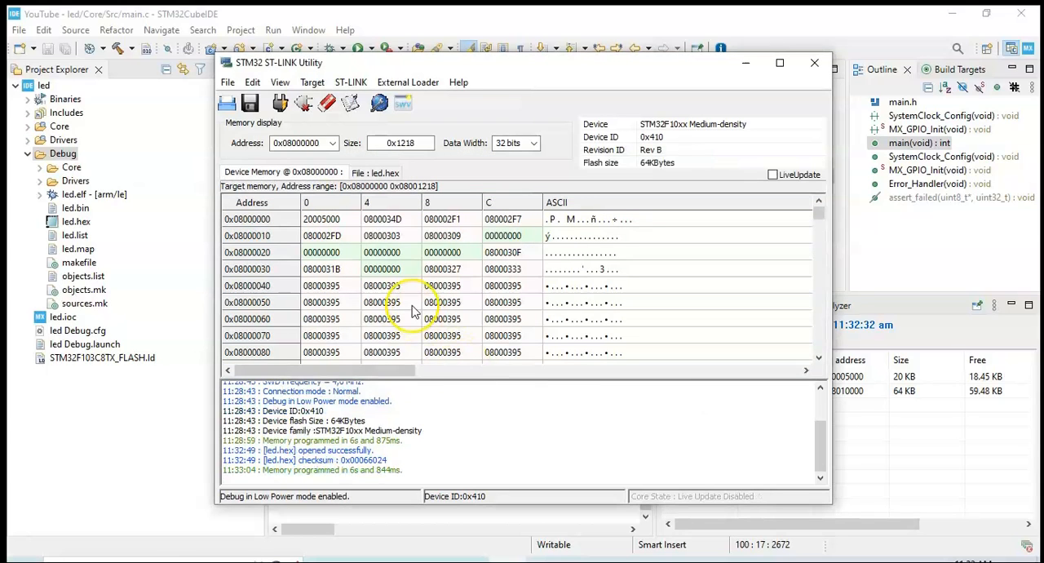